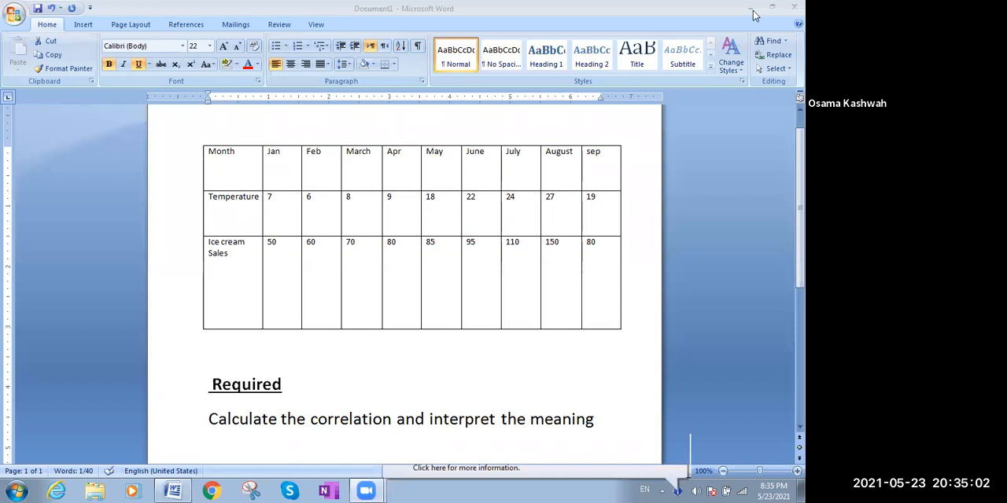
Step: Launch Excel 2007 from the Start menu so a new blank workbook opens beside the Word table
double_click(246, 384)
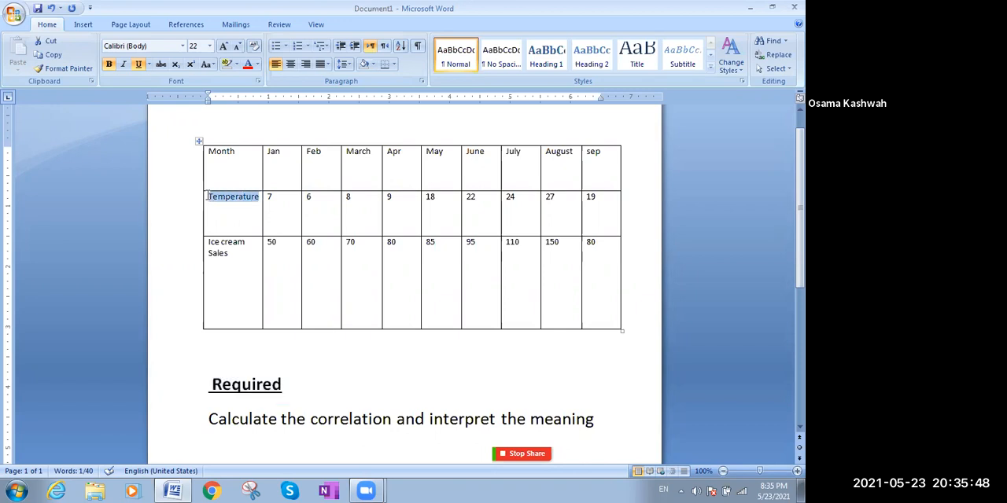
left_click(226, 246)
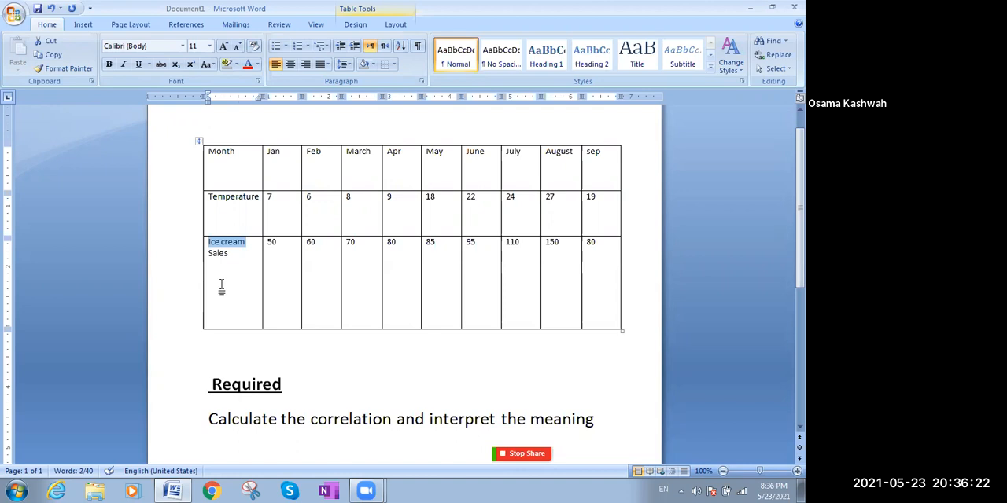
mouse_move(359, 275)
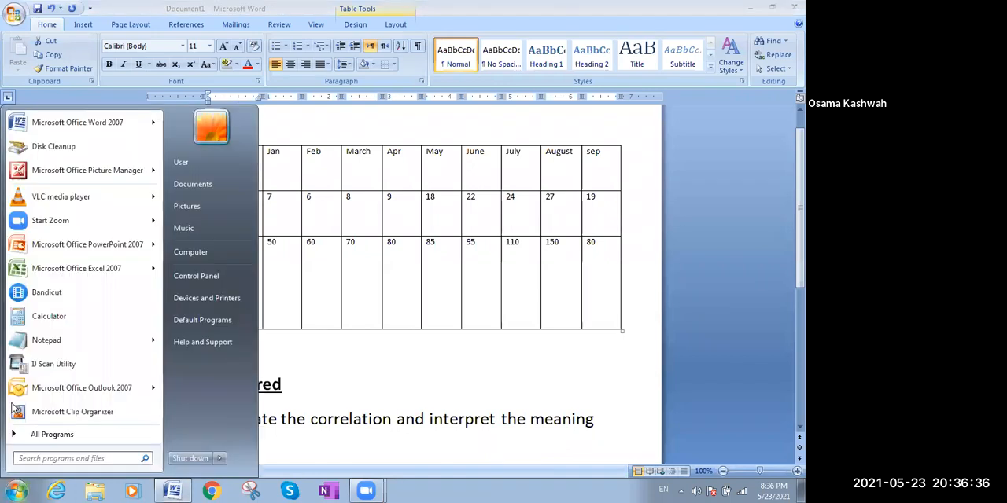
left_click(66, 273)
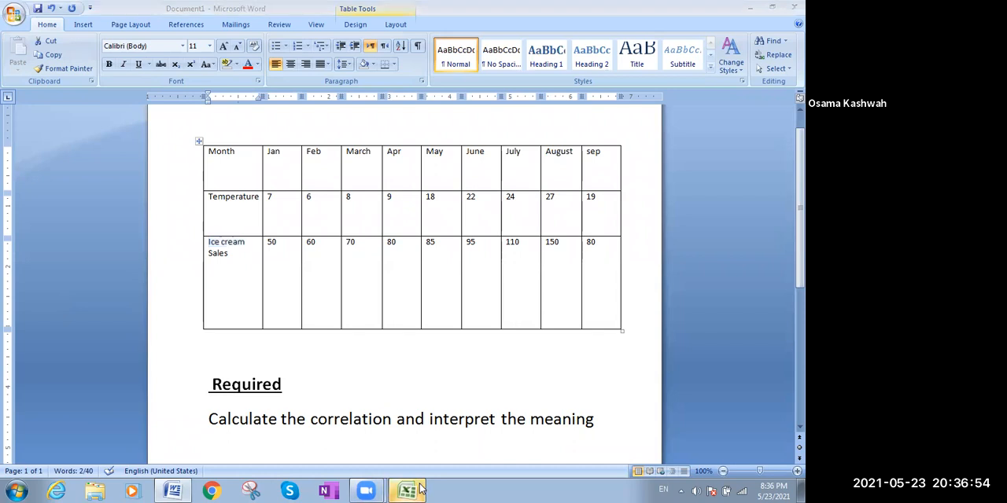
left_click(406, 490)
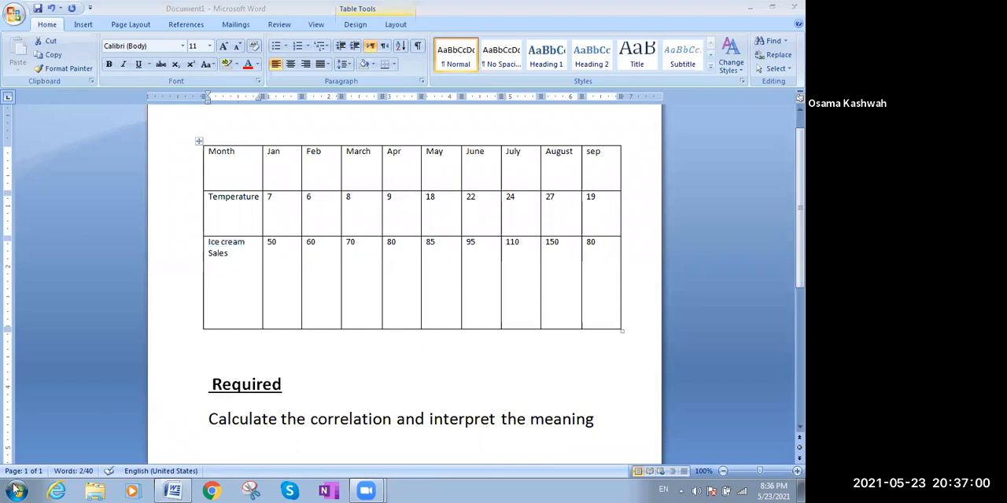
left_click(16, 486)
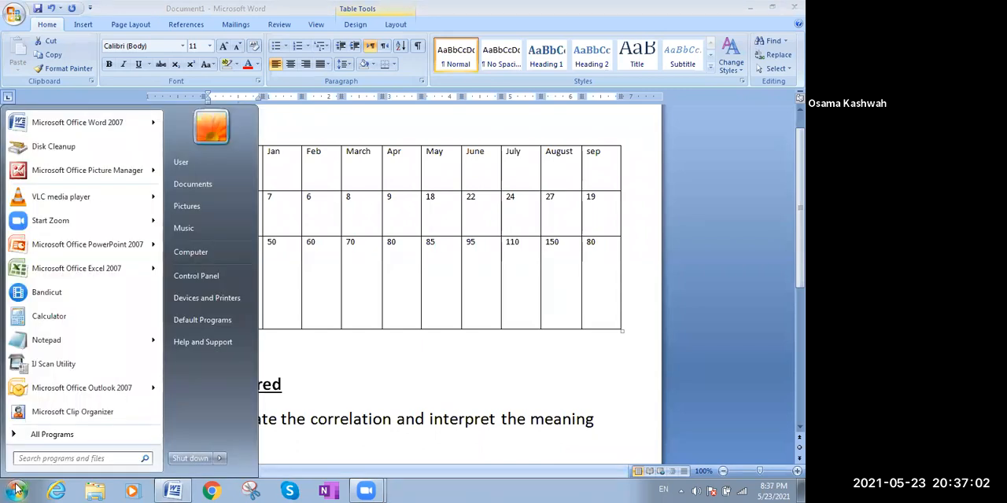
mouse_move(87, 244)
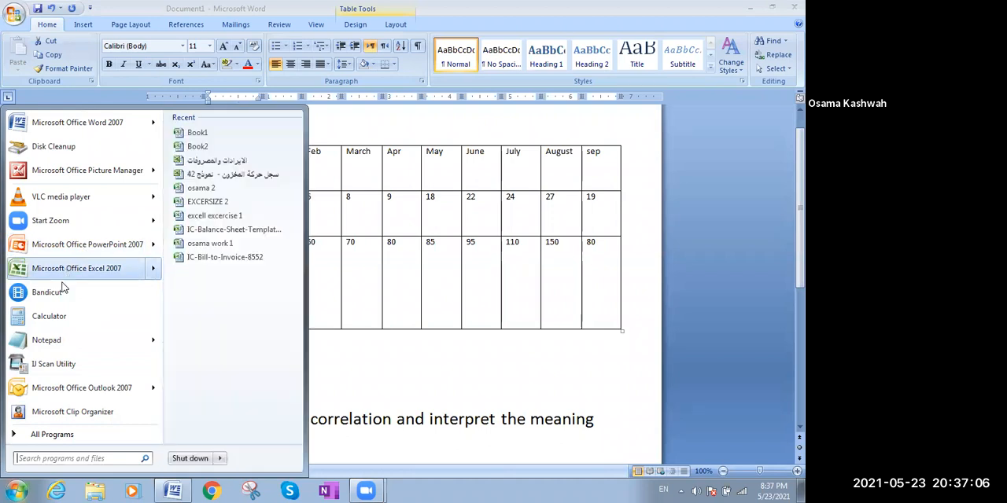
mouse_move(45, 339)
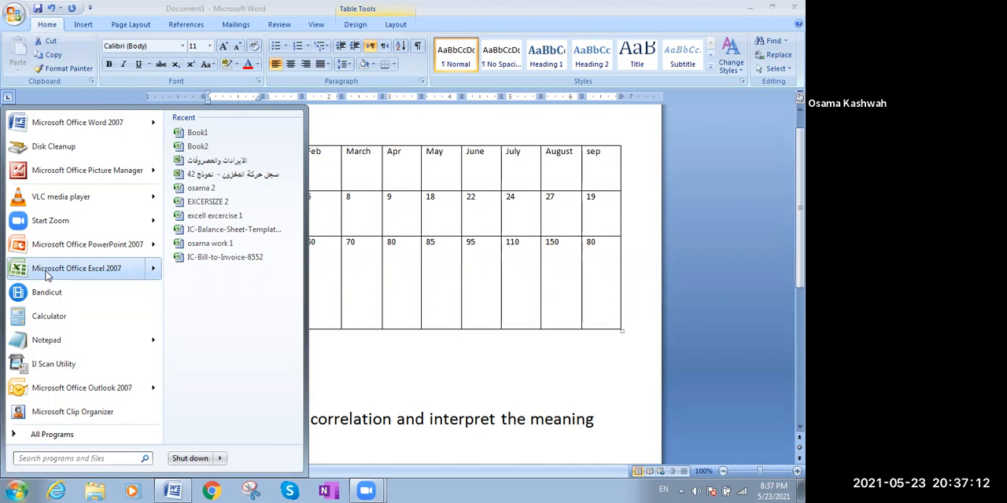
left_click(77, 268)
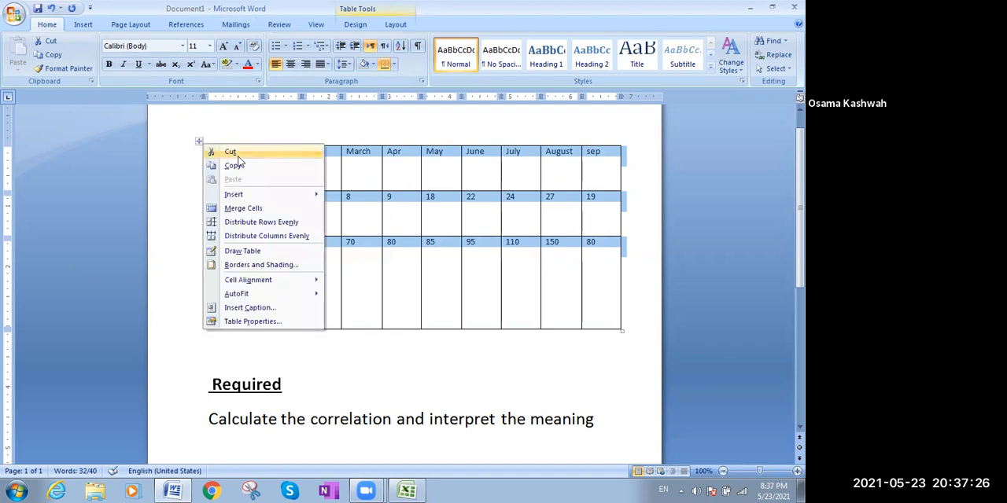
mouse_move(245, 168)
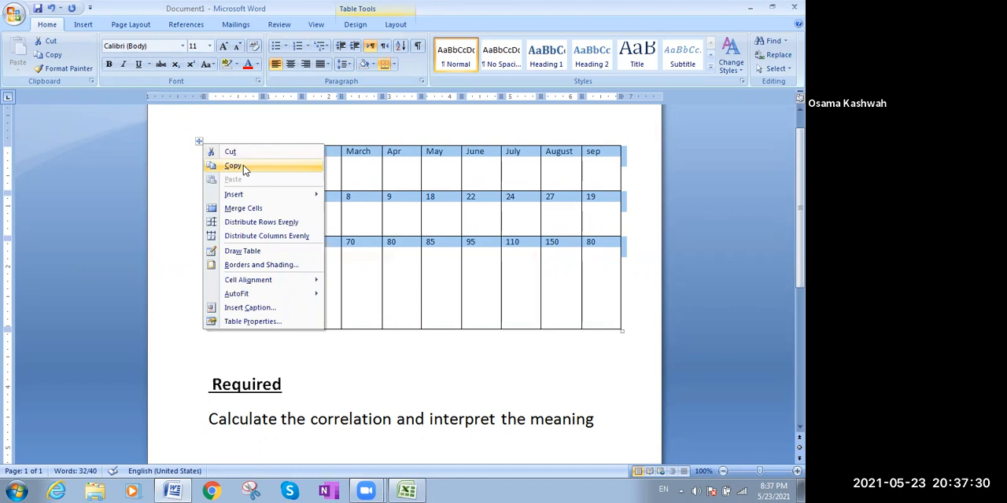
Step: Copy the selected temperature and ice cream sales table in Word, then bring the Excel workbook forward
left_click(232, 167)
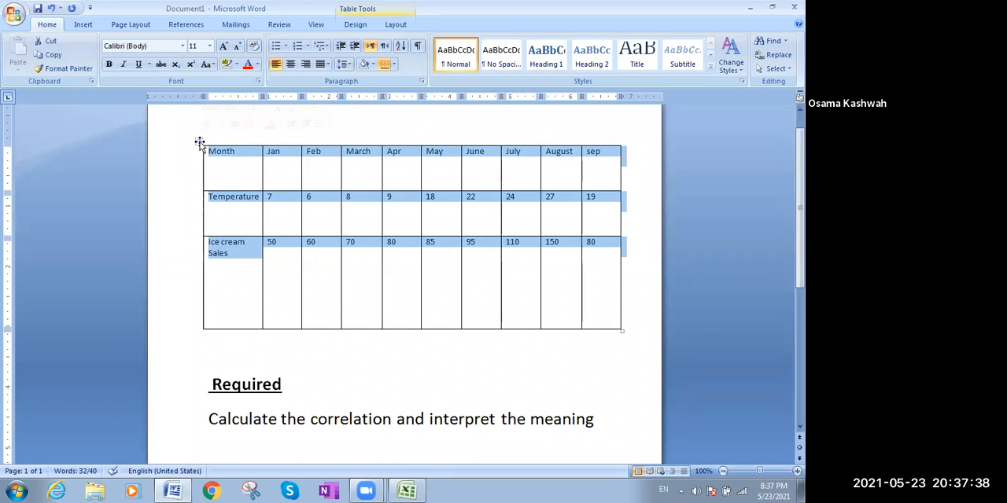
right_click(198, 145)
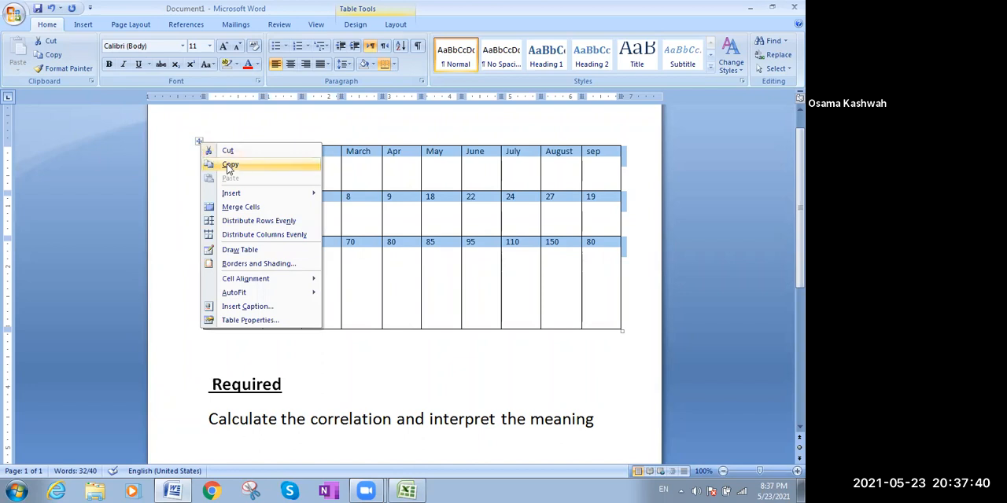
left_click(230, 165)
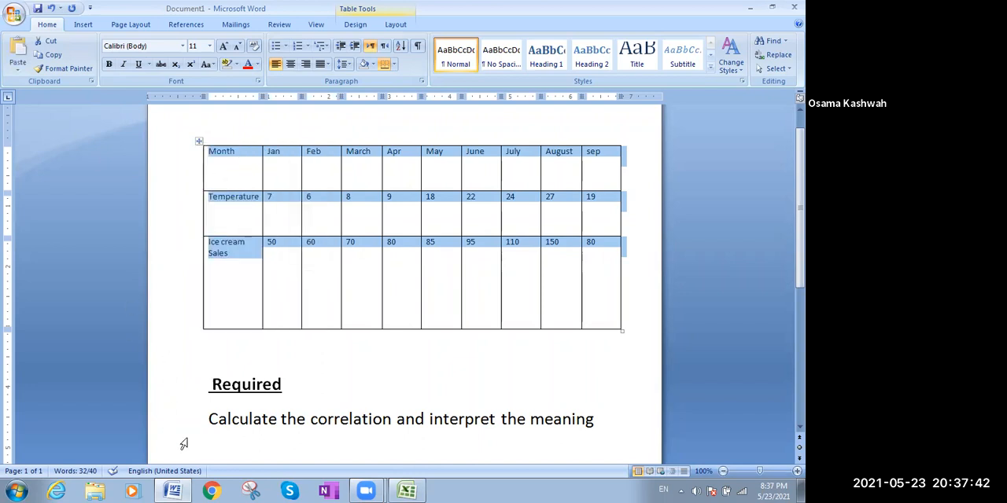
left_click(406, 491)
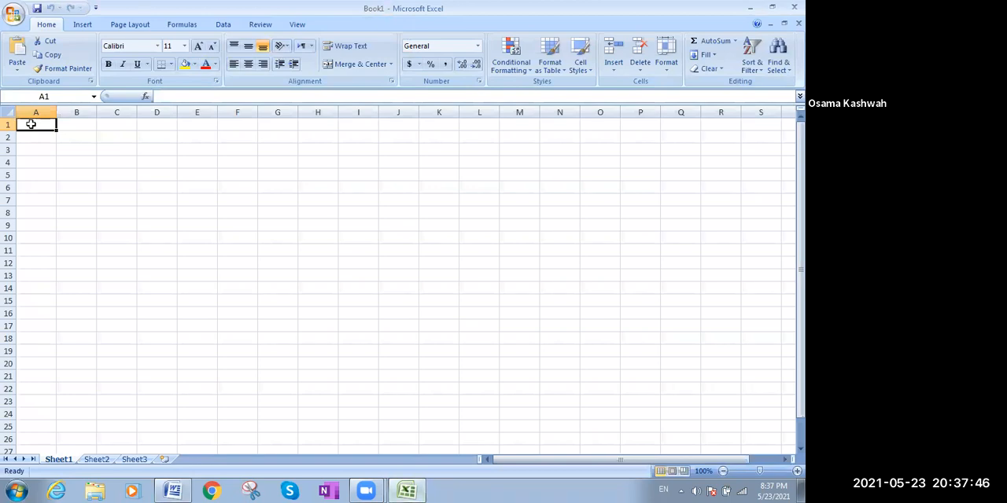
mouse_move(39, 136)
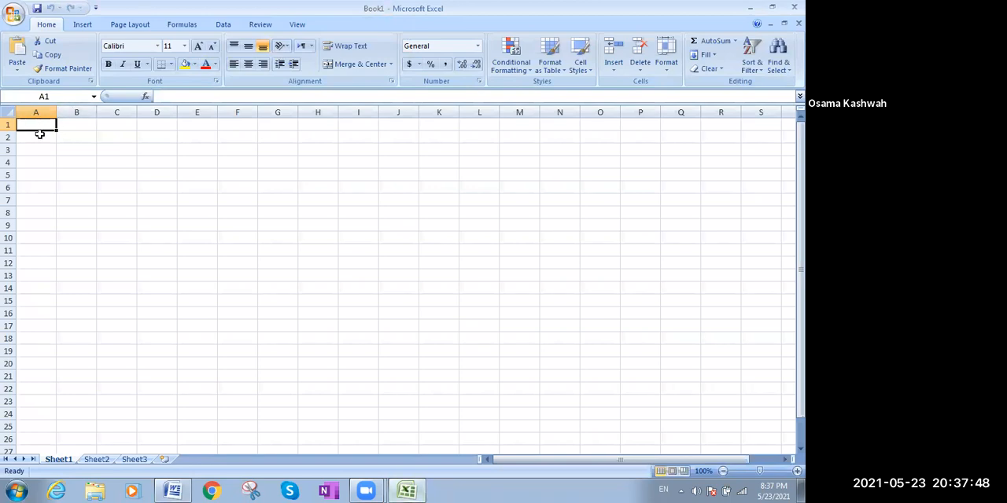
Step: Paste the table into Sheet1 at A1 via Paste Special as HTML, filling rows 1–3
right_click(33, 124)
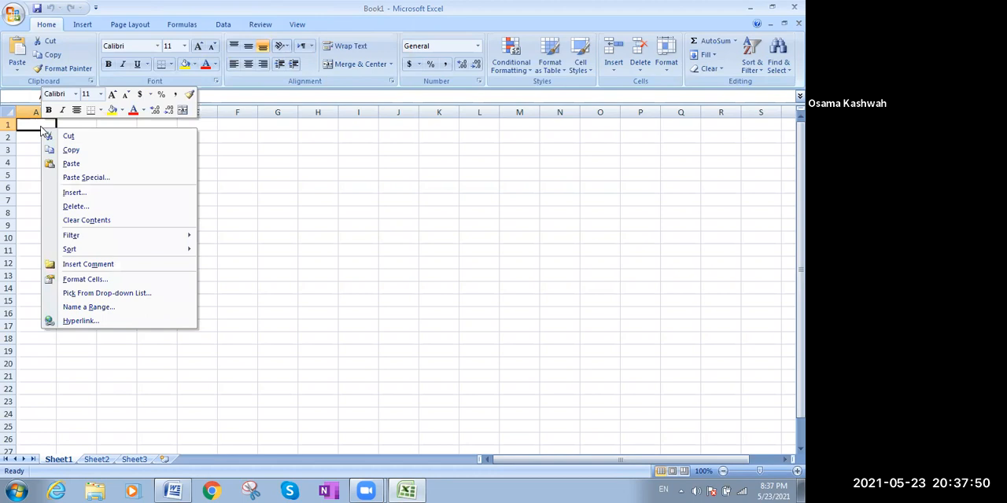
mouse_move(87, 176)
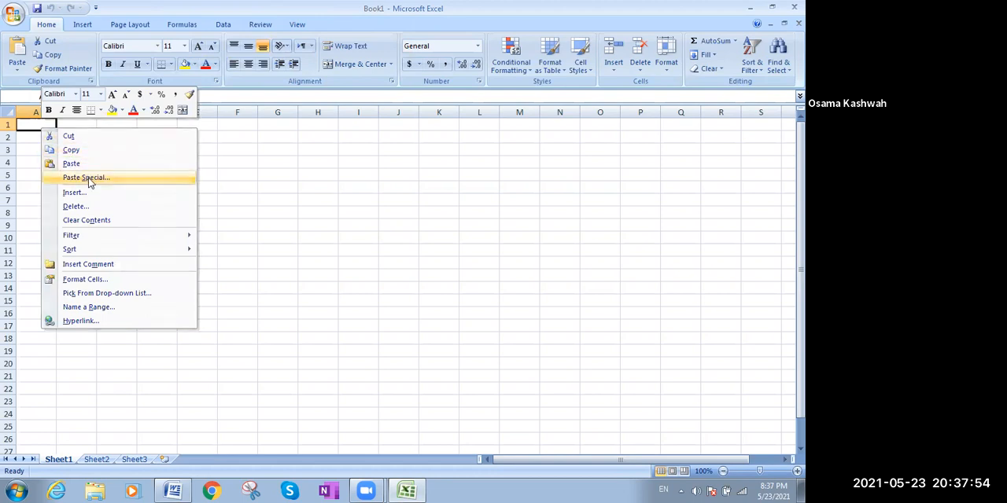
left_click(85, 176)
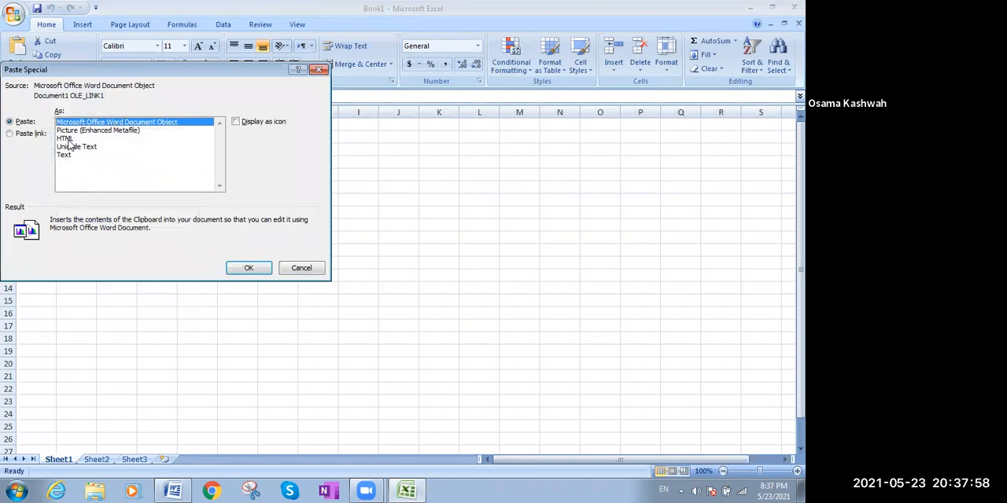
left_click(66, 138)
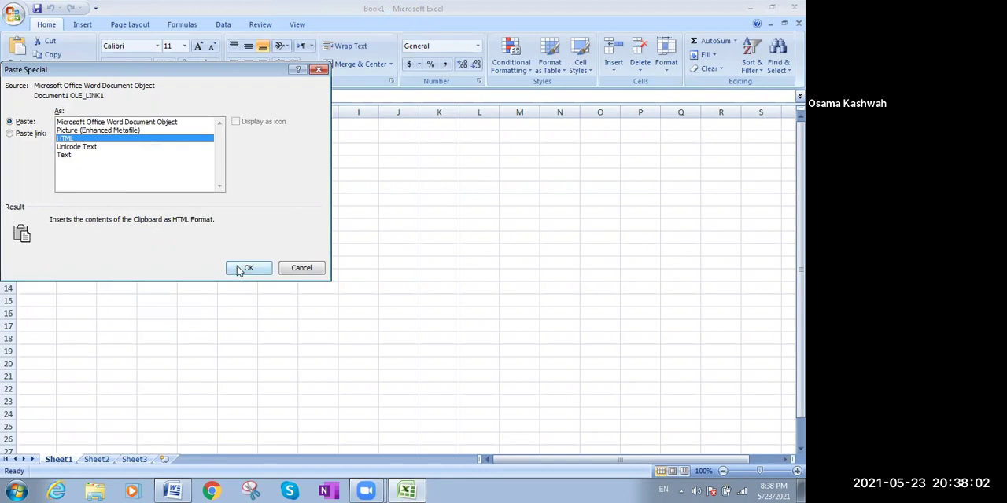
left_click(248, 267)
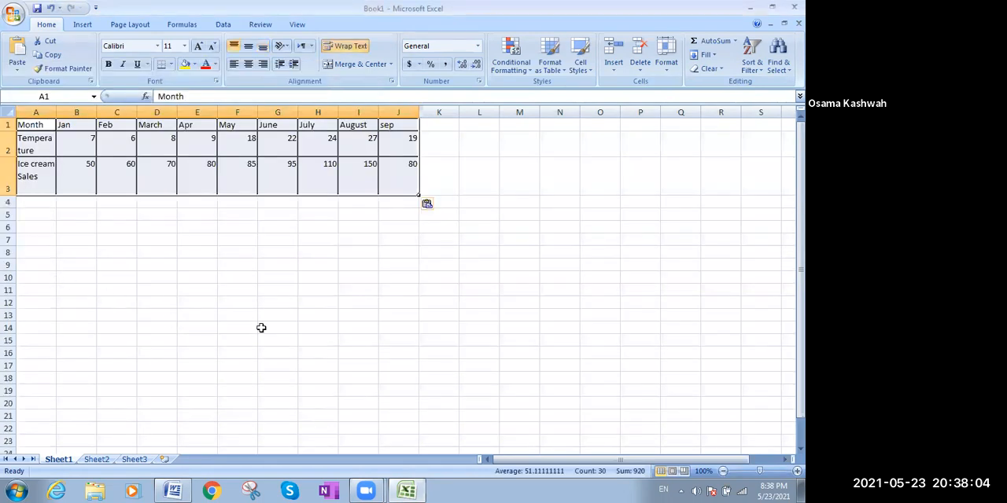
left_click(439, 138)
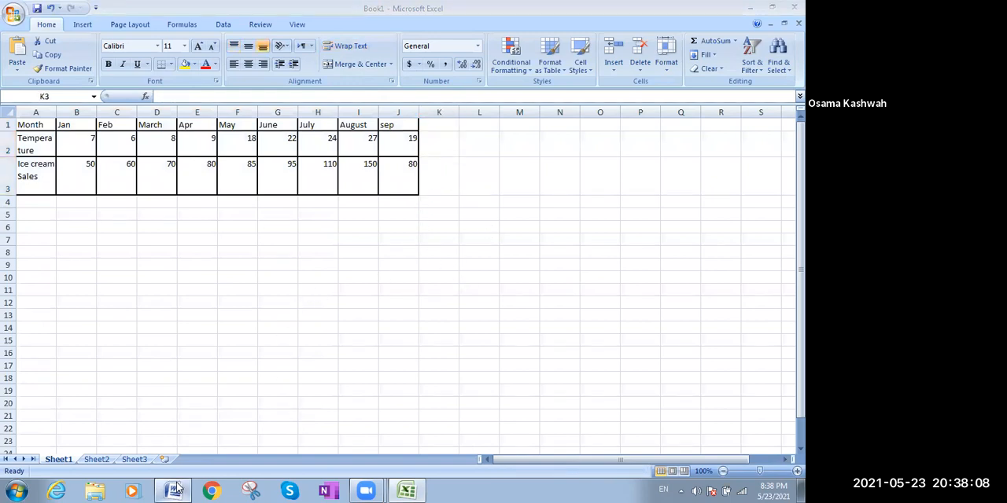
left_click(167, 487)
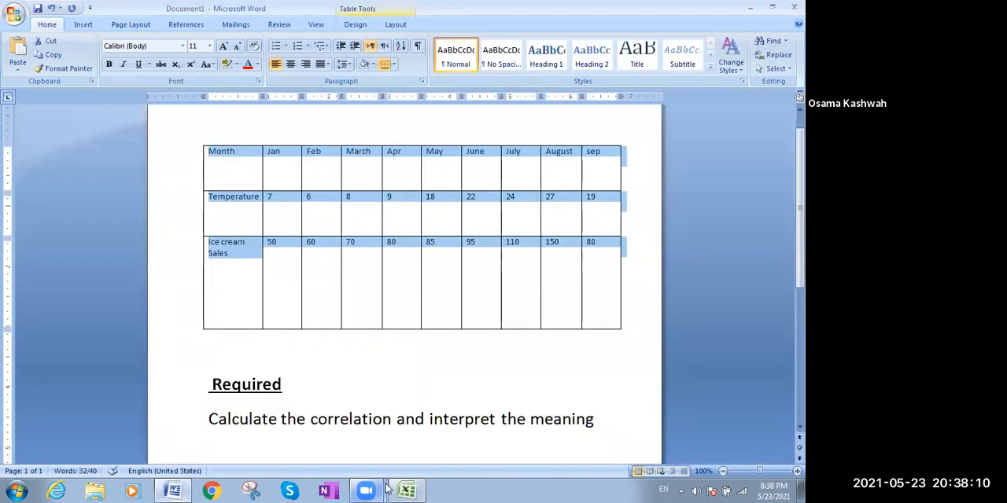
left_click(408, 491)
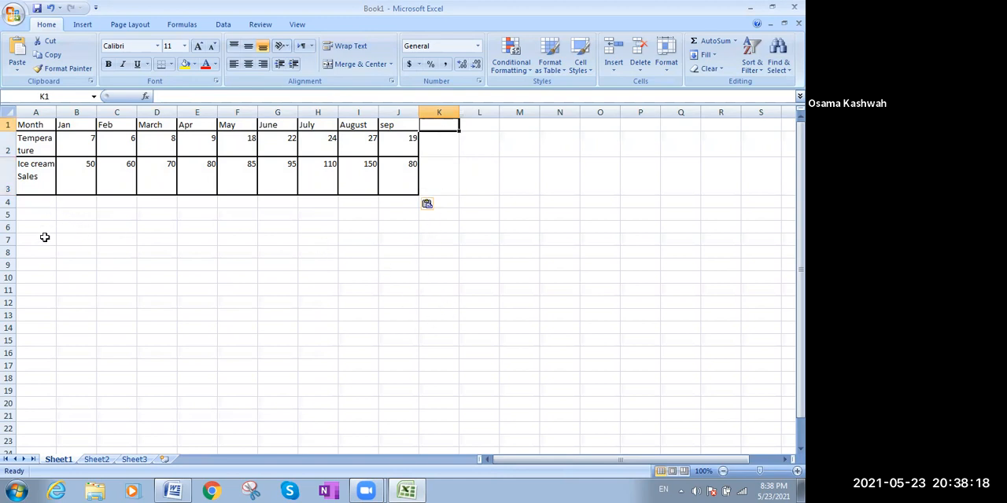
mouse_move(41, 212)
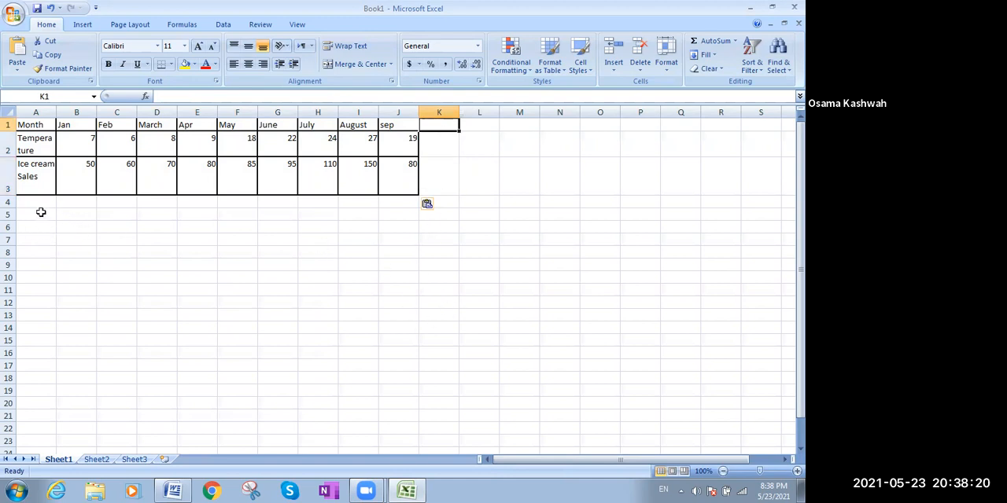
left_click(34, 214)
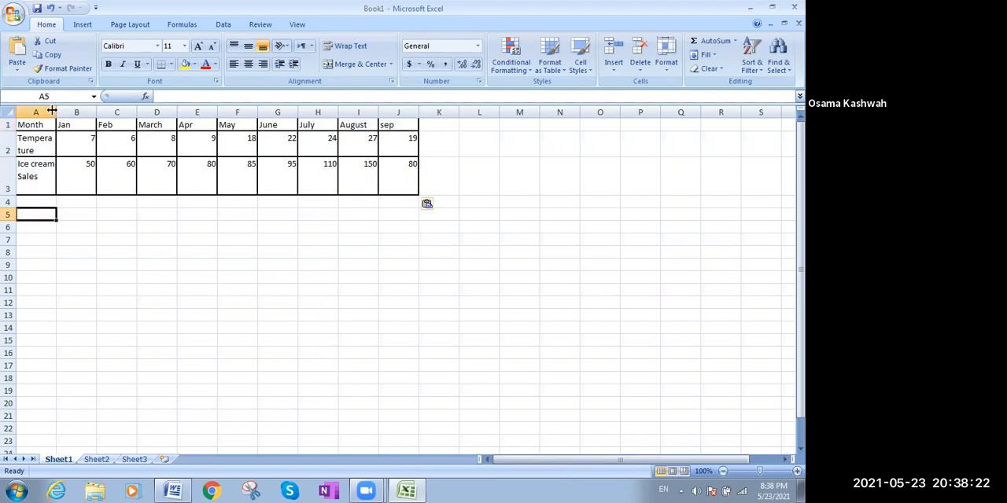
left_click_drag(57, 112, 98, 111)
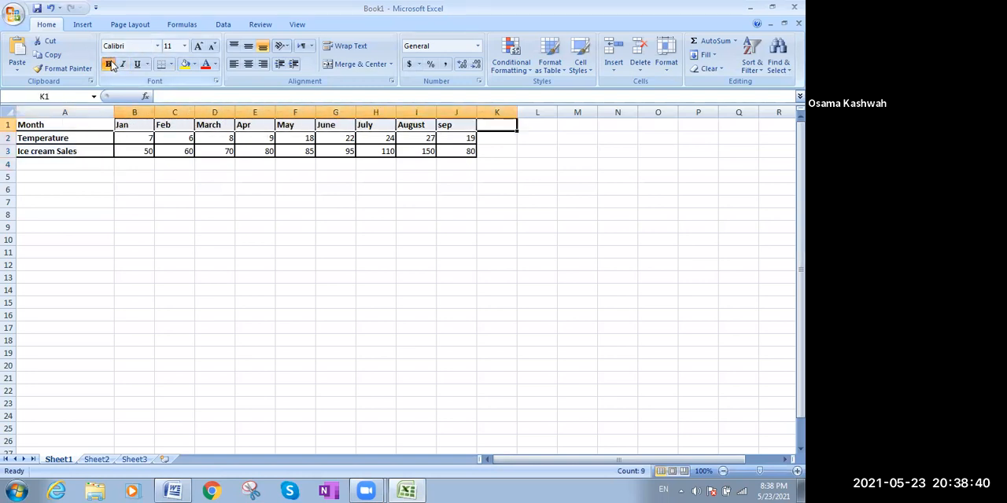
left_click(497, 138)
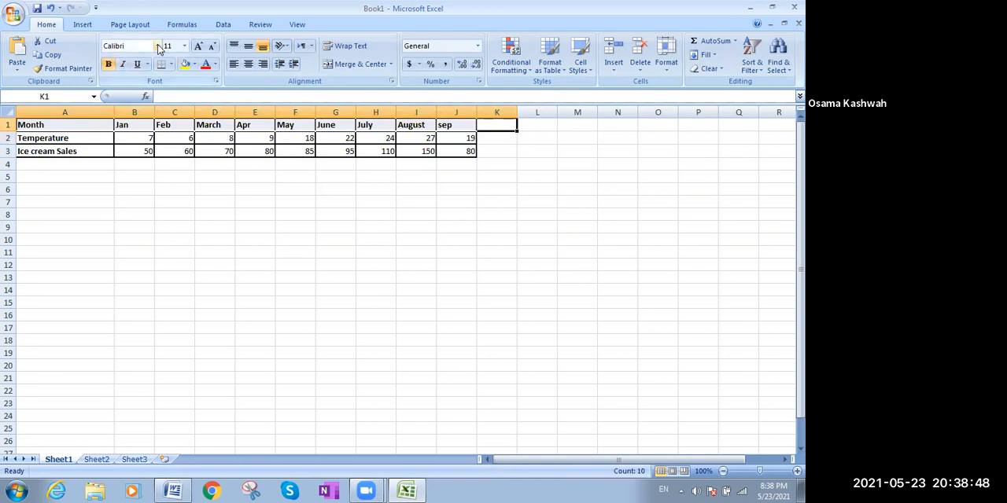
left_click(156, 44)
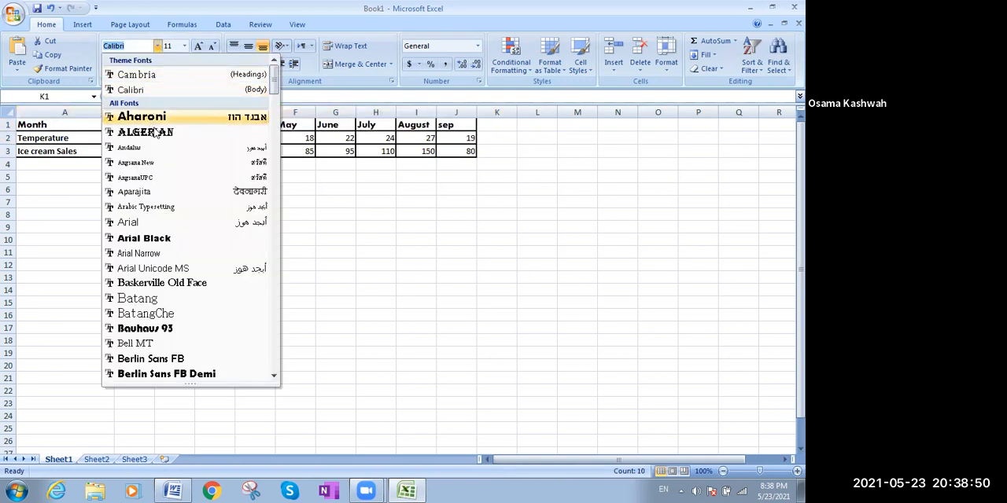
mouse_move(154, 148)
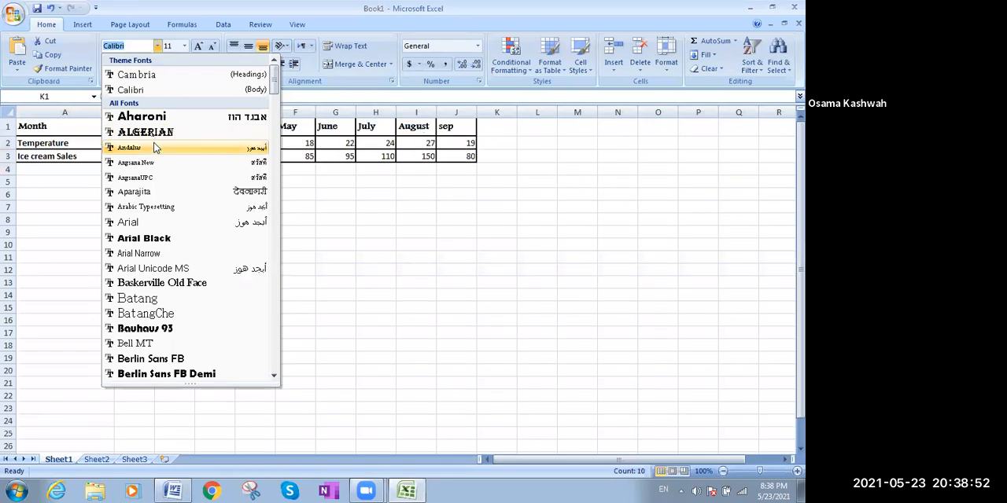
mouse_move(151, 222)
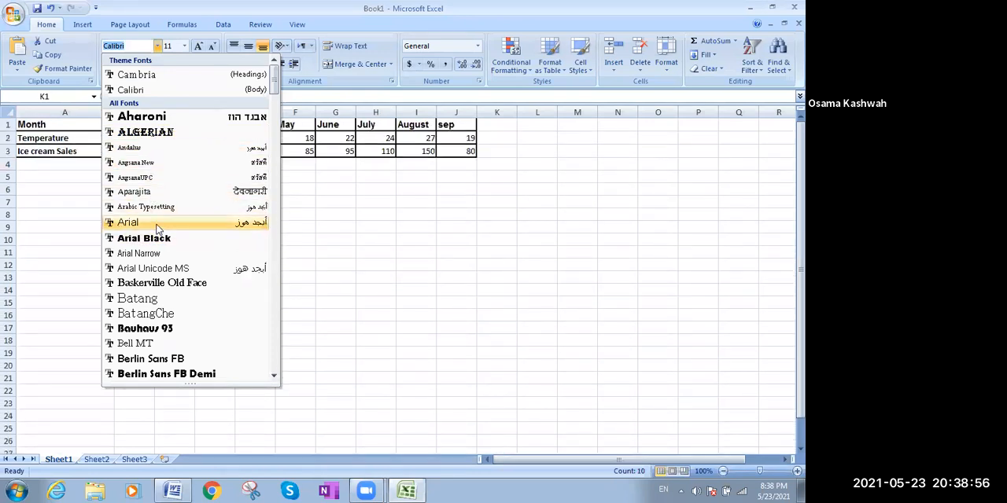
mouse_move(157, 223)
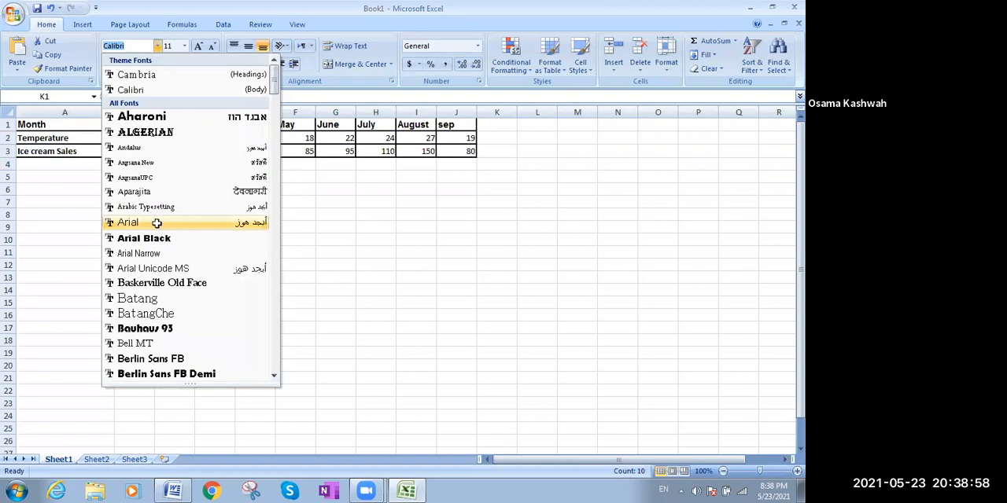
left_click(374, 277)
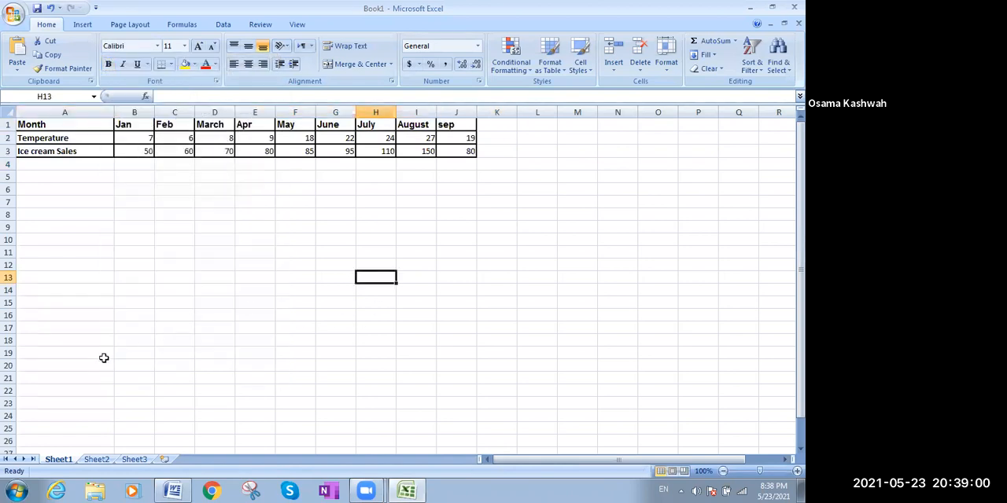
mouse_move(509, 207)
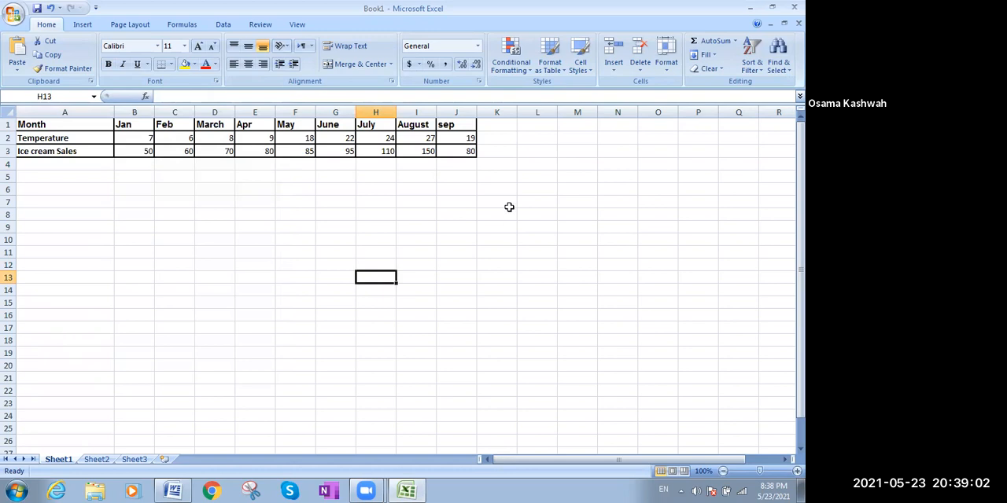
Step: Select cell K3 beside the Ice cream Sales row and start inserting a function there
left_click(498, 138)
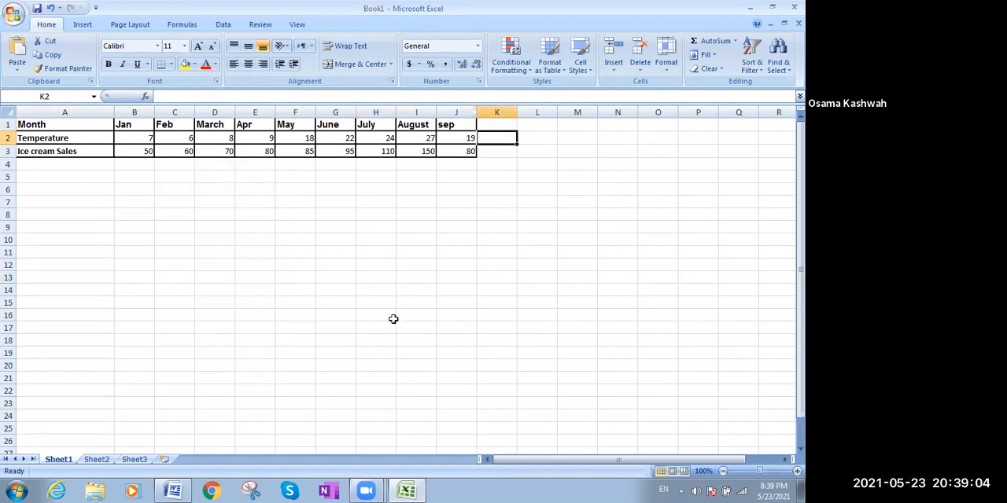
mouse_move(129, 173)
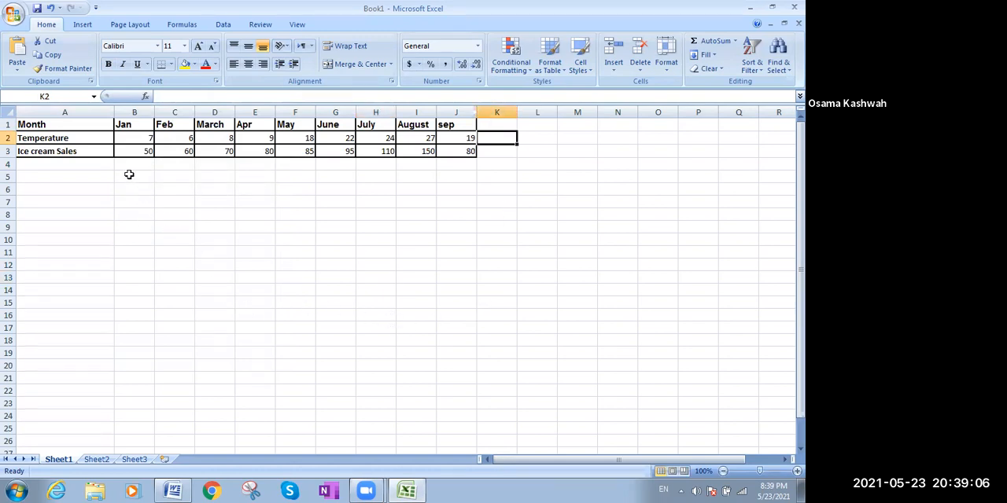
left_click(133, 189)
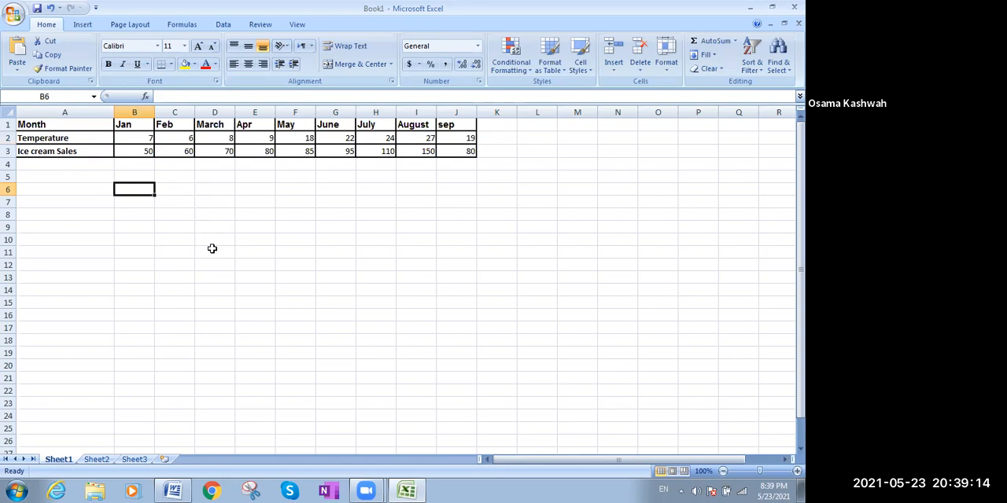
left_click(497, 151)
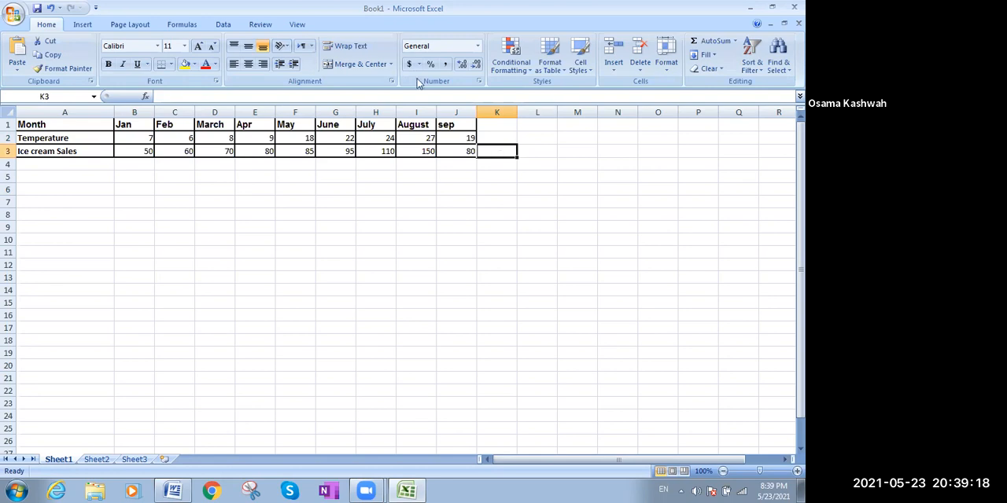
left_click(145, 96)
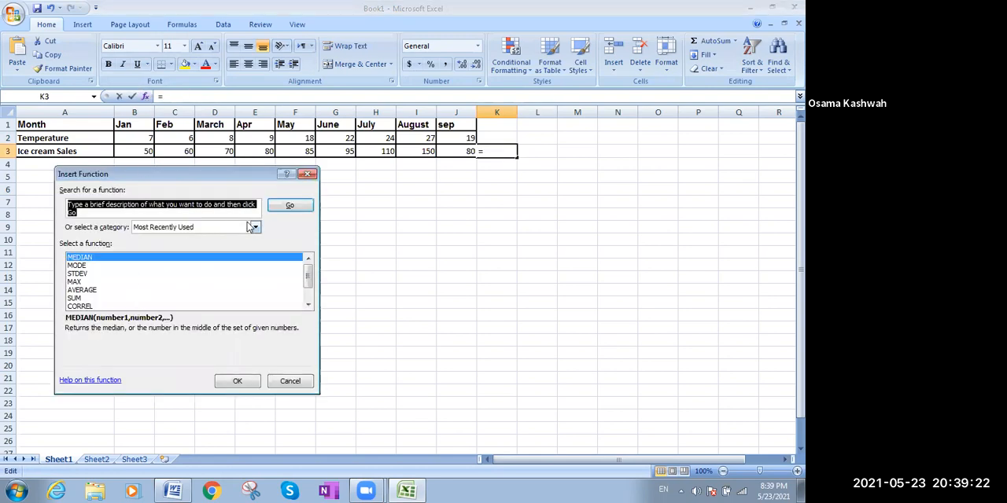
Step: Choose CORREL from the Statistical category, bringing up its empty argument fields
left_click(255, 226)
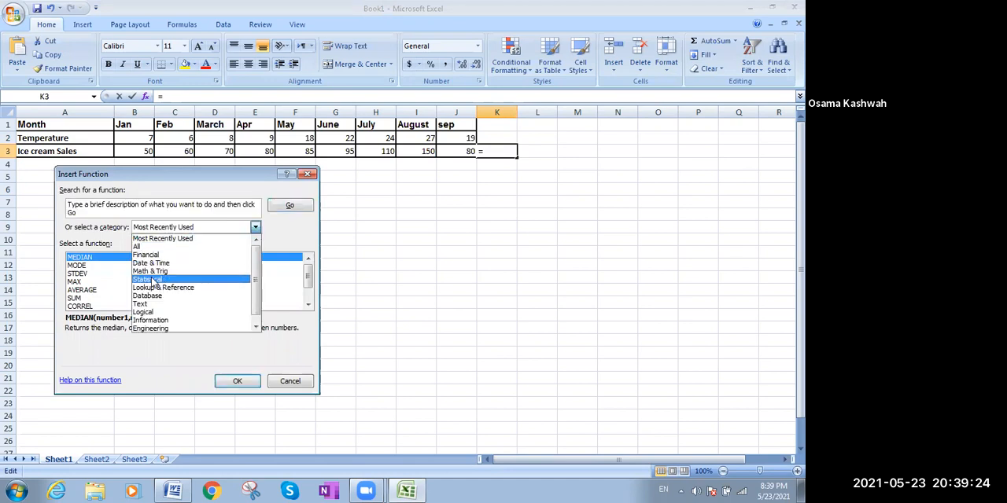
left_click(148, 280)
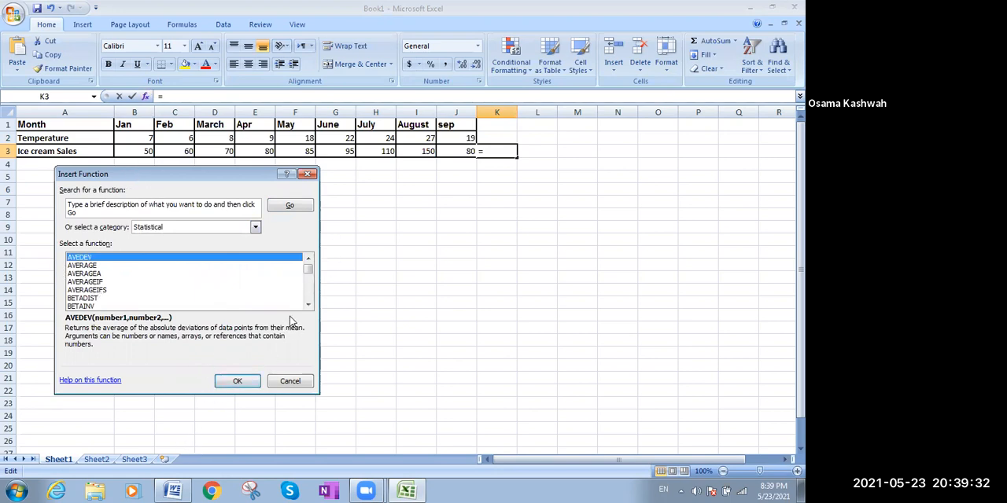
left_click(309, 305)
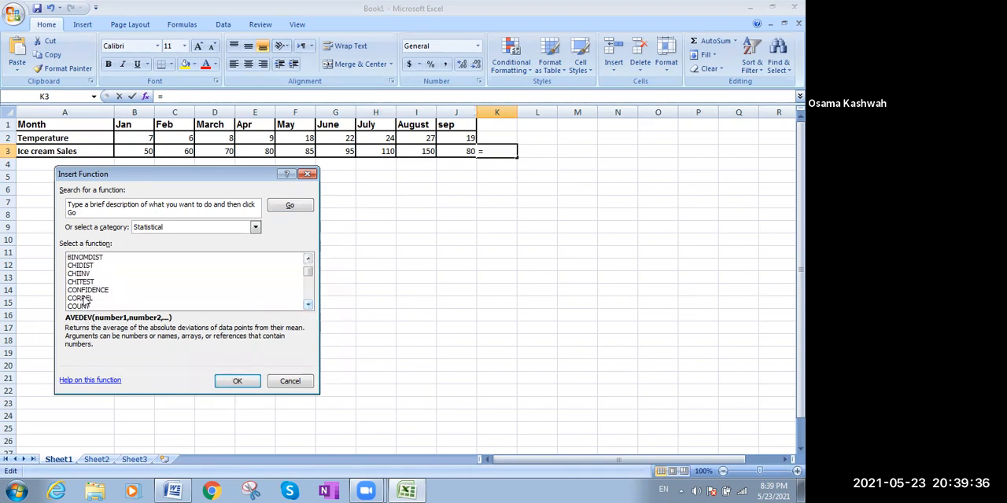
left_click(79, 298)
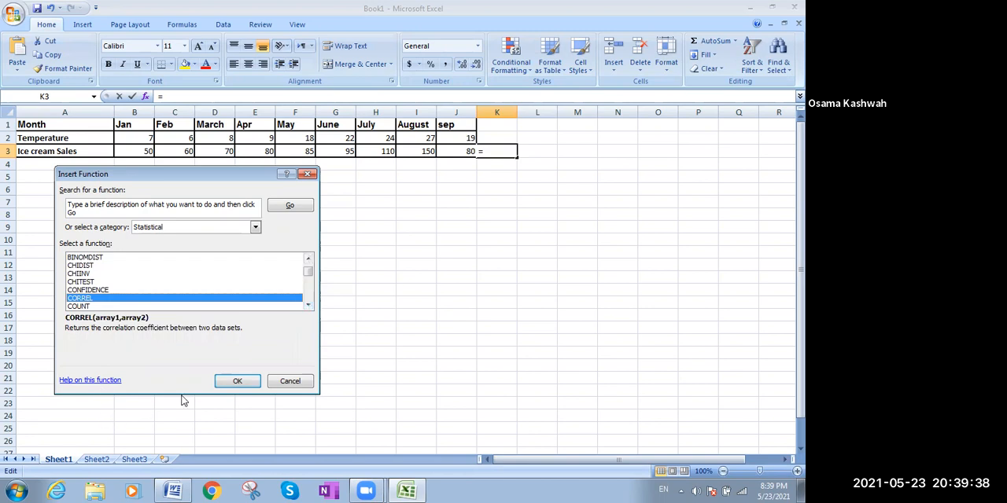
left_click(236, 380)
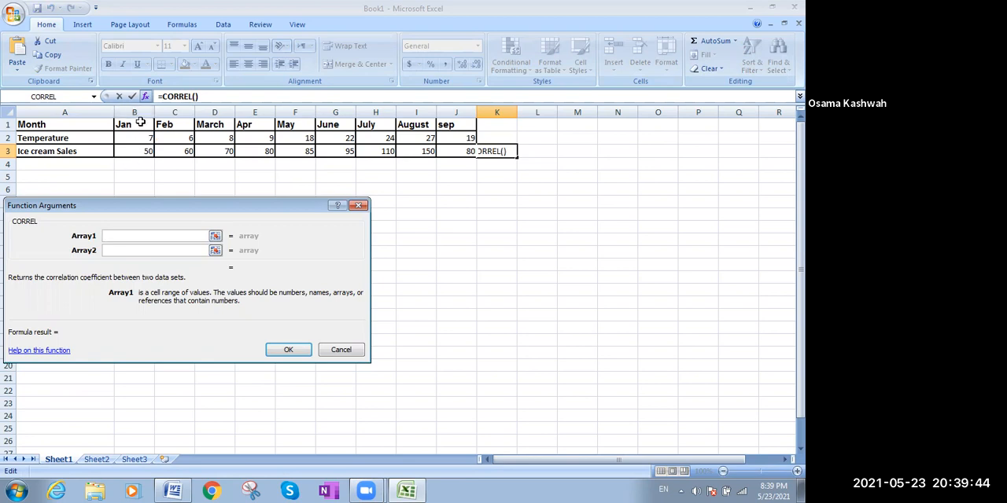
mouse_move(136, 143)
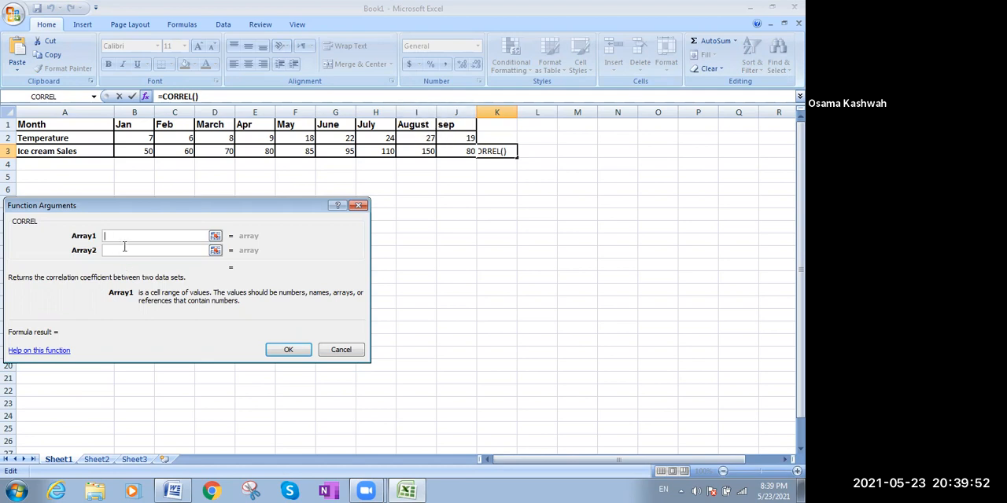
Step: Enter B2:J2 as Array1 and B3:J3 as Array2, previewing a correlation of 0.876
type("B2:")
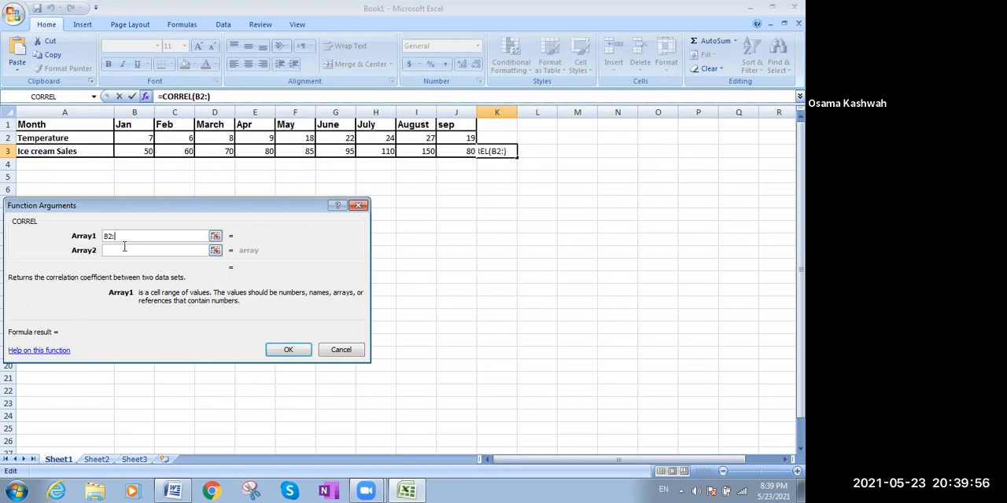
type("J2")
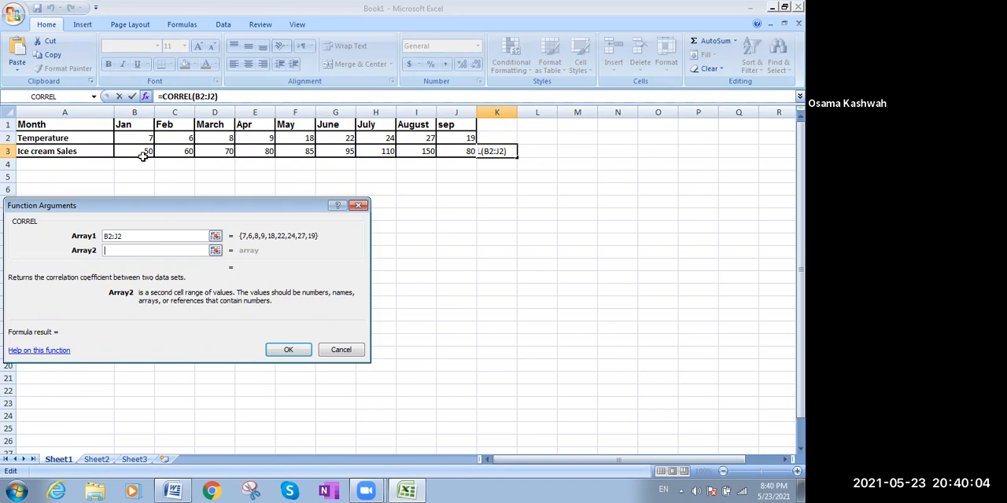
left_click(133, 151)
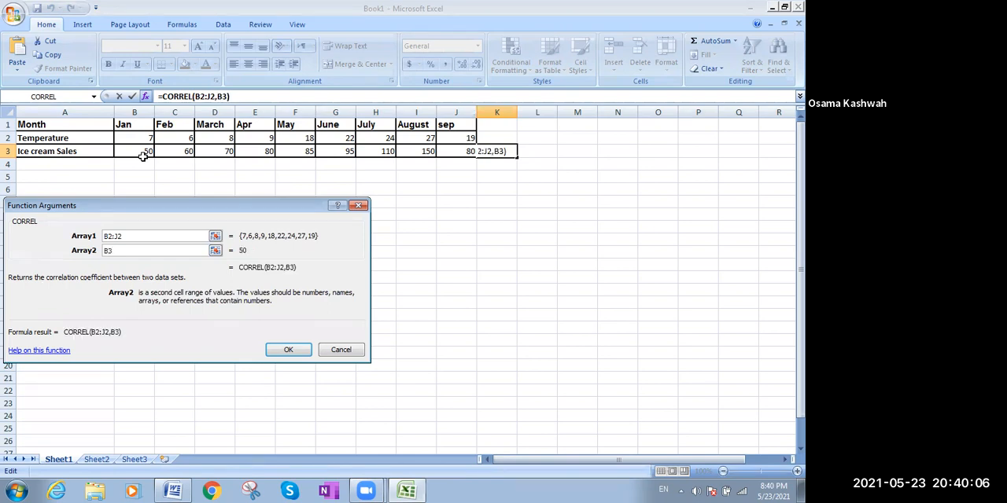
type(":")
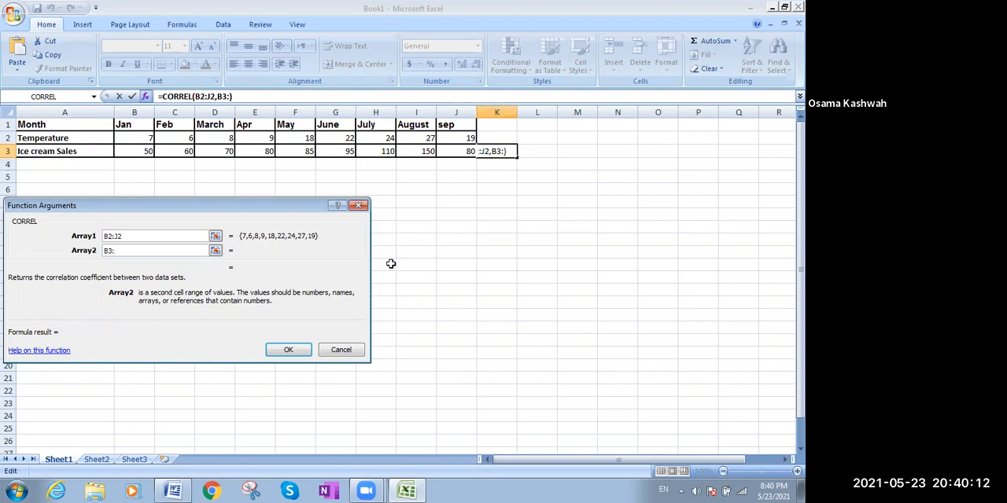
type("J3")
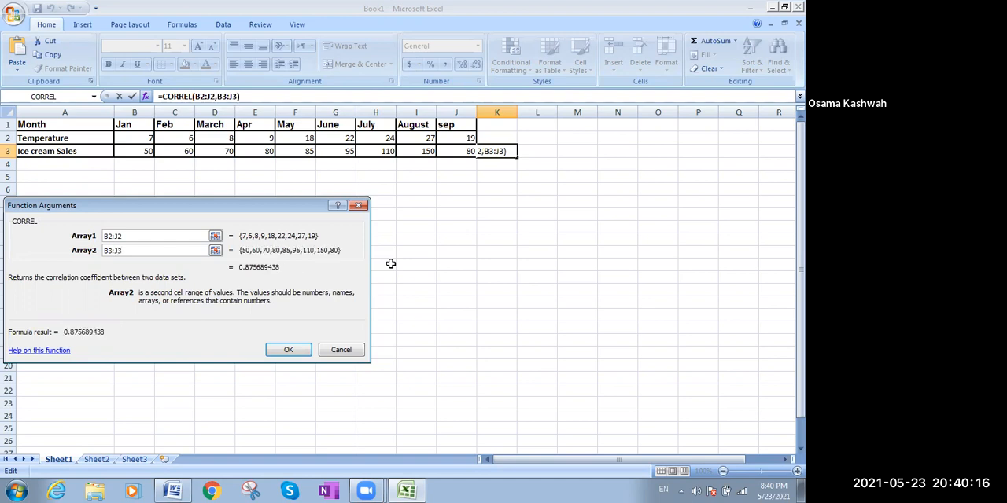
mouse_move(318, 286)
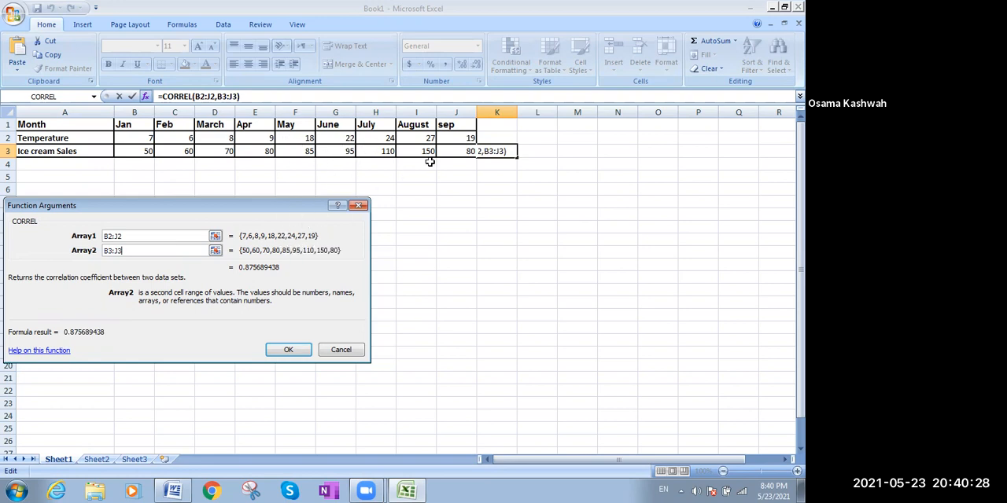
mouse_move(331, 359)
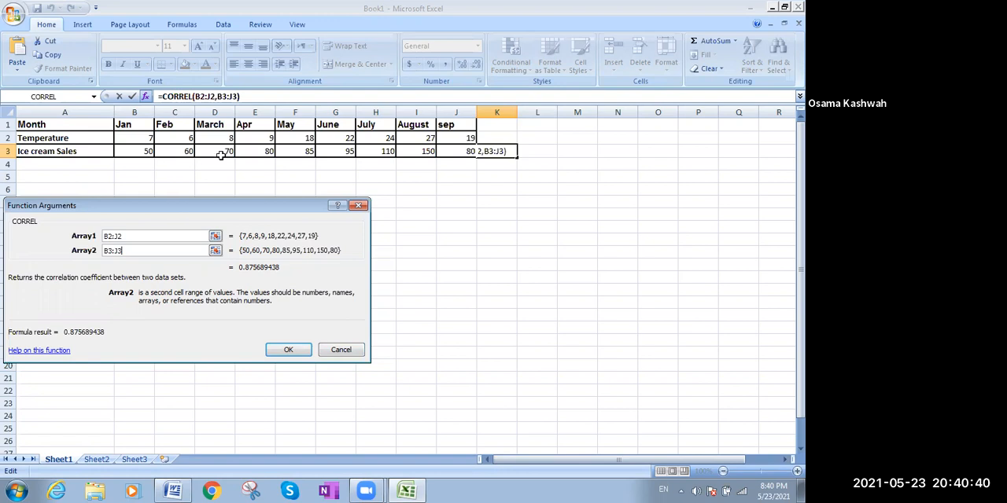
mouse_move(289, 162)
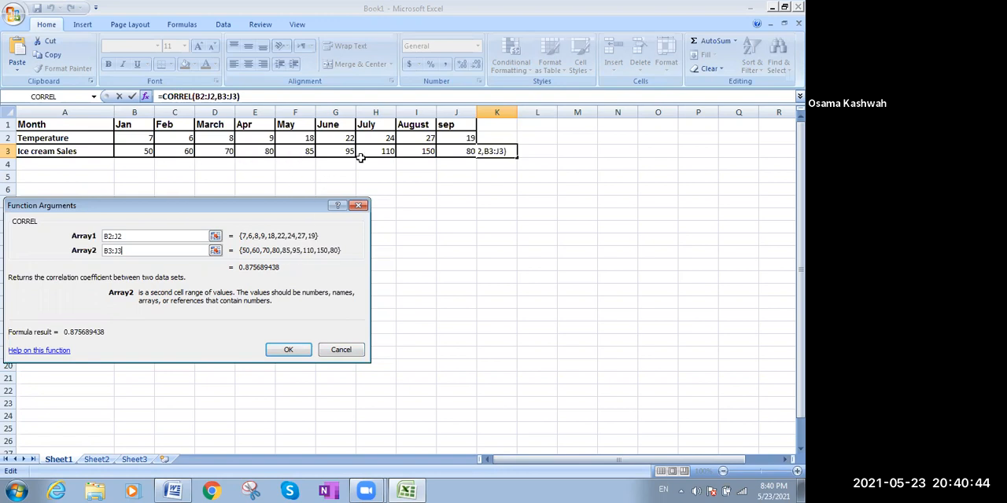
mouse_move(412, 151)
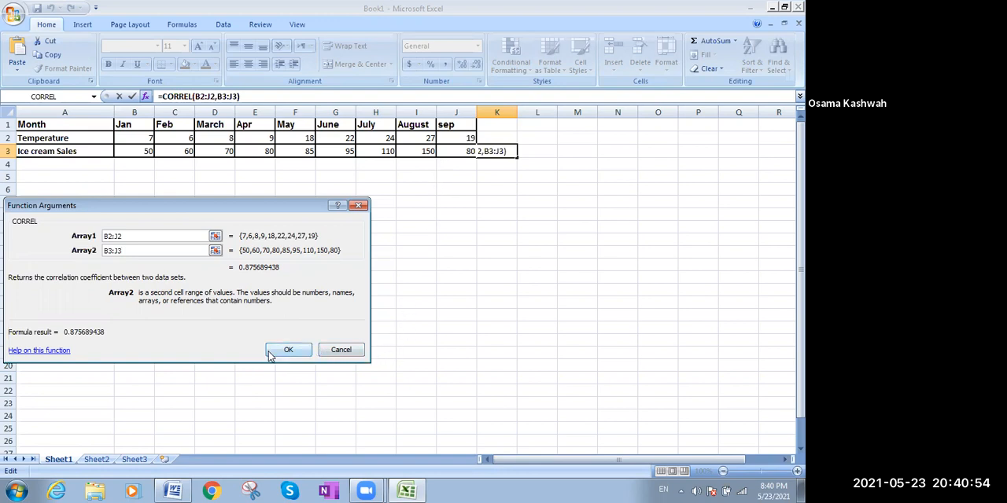
left_click(288, 350)
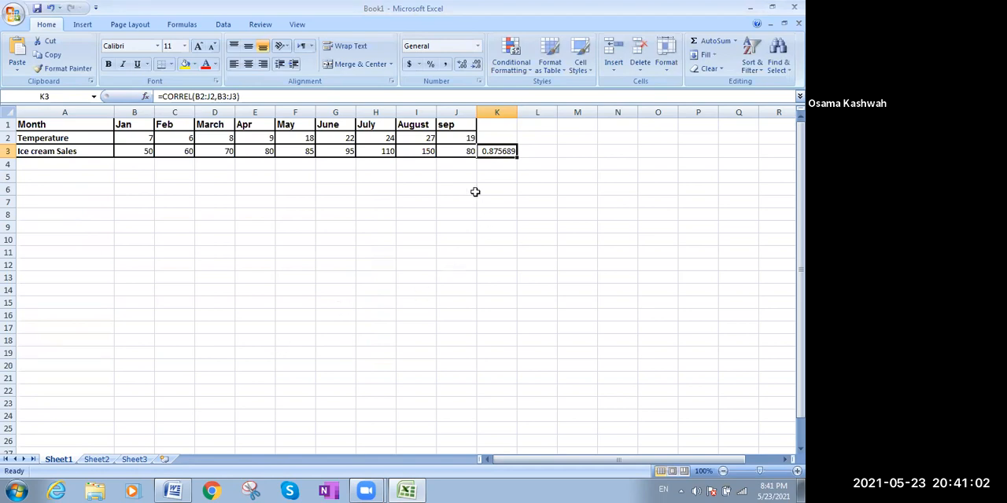
mouse_move(445, 229)
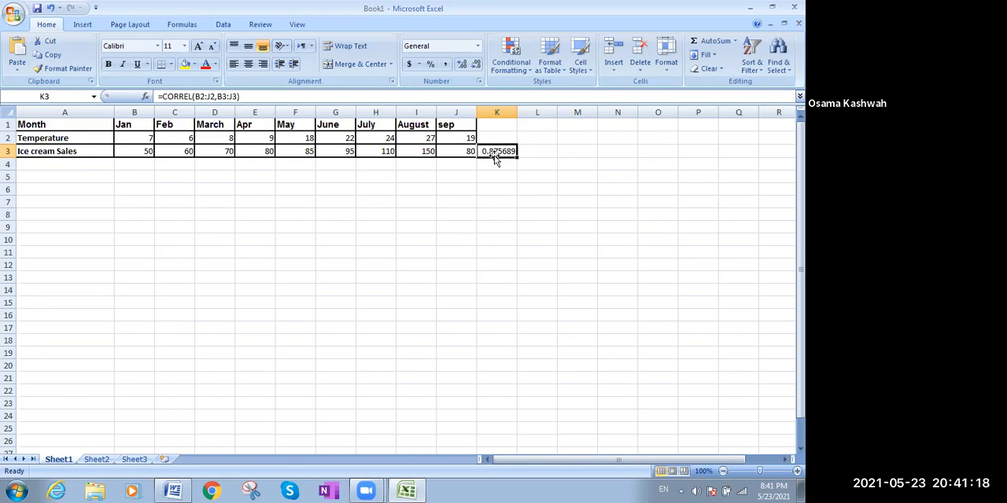
mouse_move(475, 185)
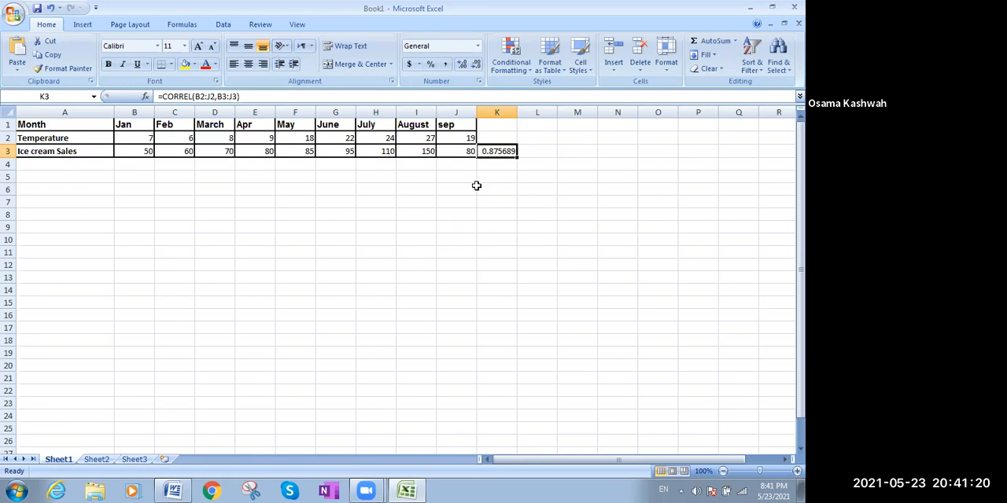
mouse_move(504, 166)
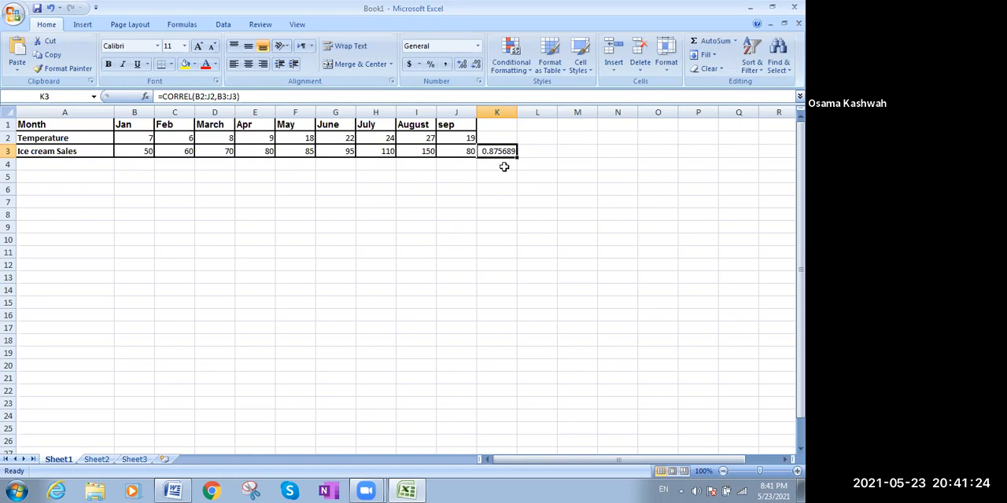
mouse_move(44, 154)
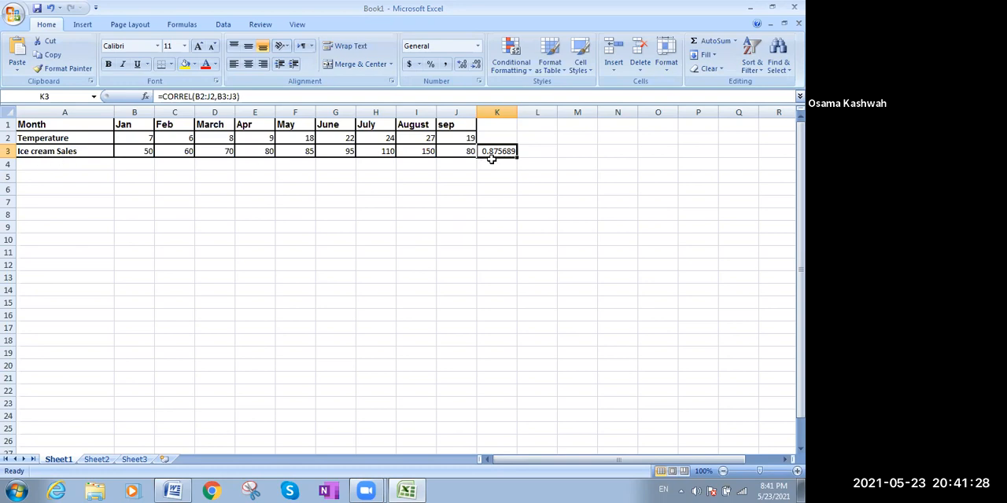
mouse_move(503, 181)
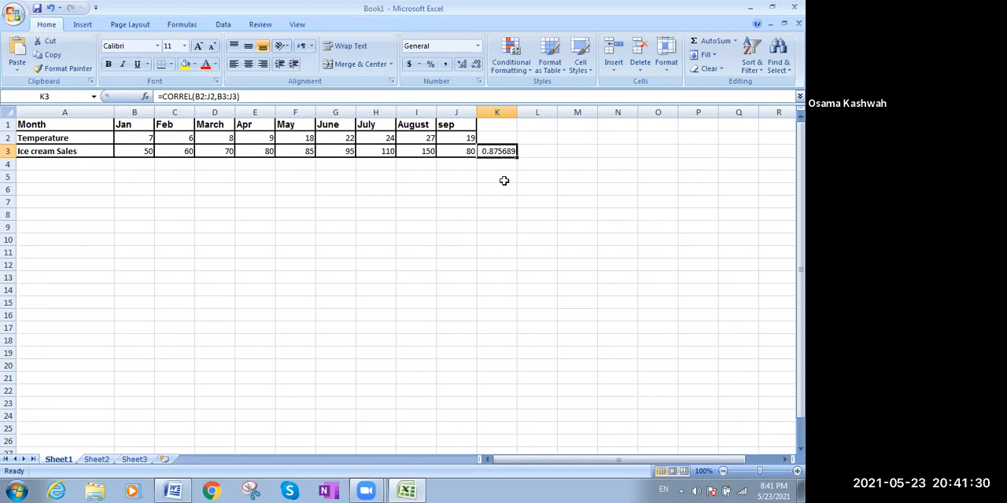
mouse_move(497, 178)
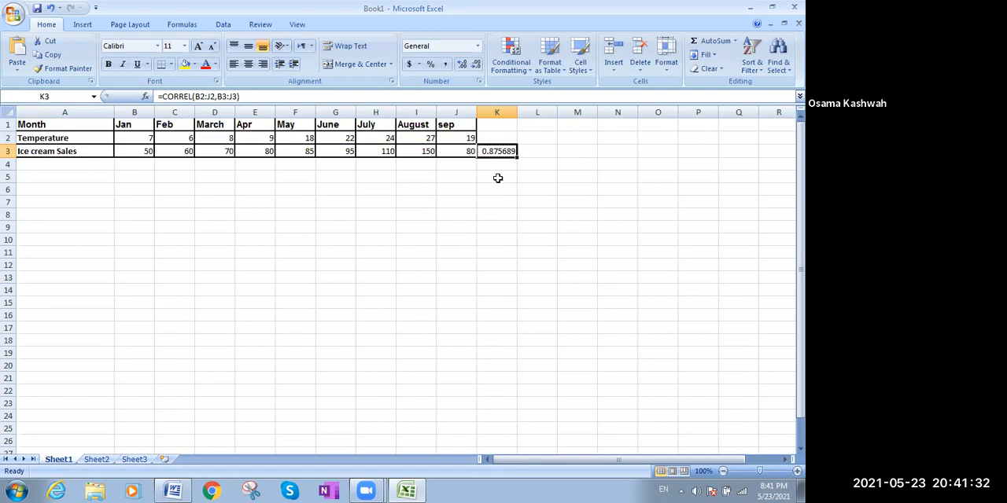
mouse_move(491, 162)
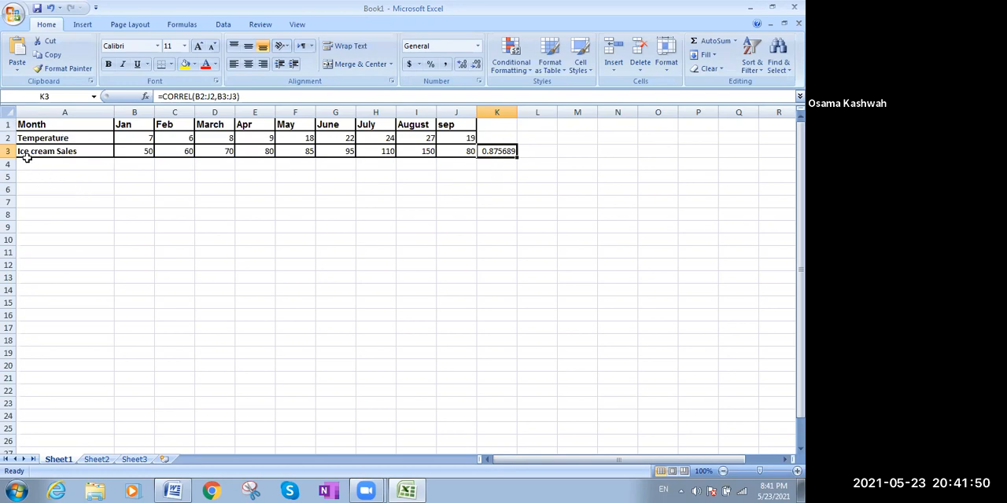
mouse_move(34, 212)
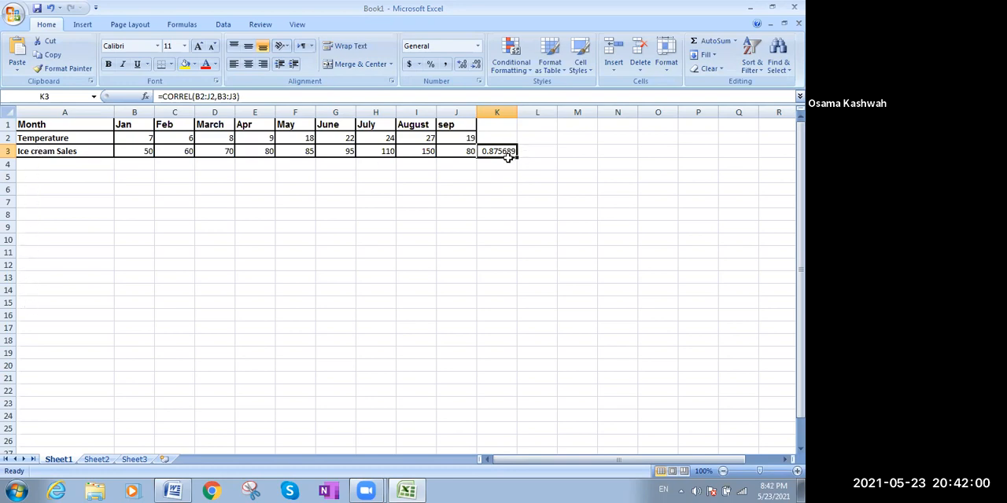
mouse_move(486, 163)
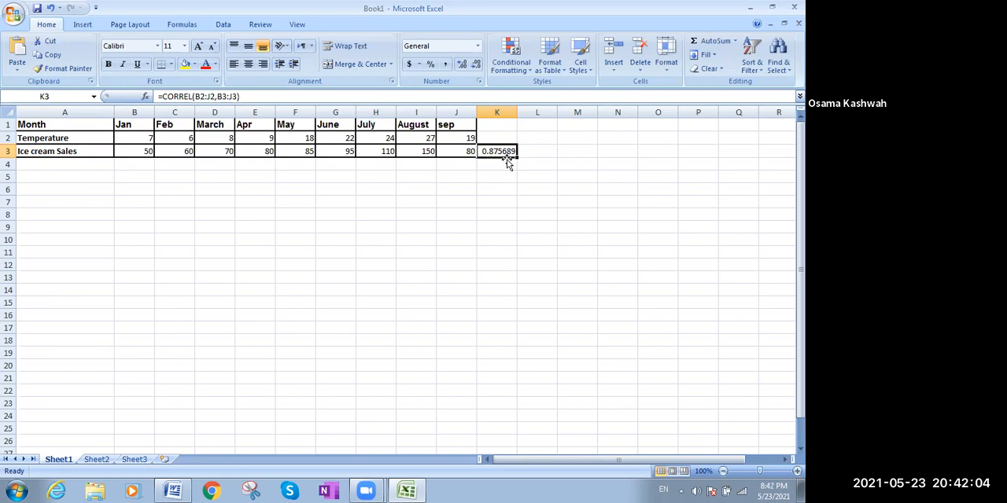
mouse_move(497, 194)
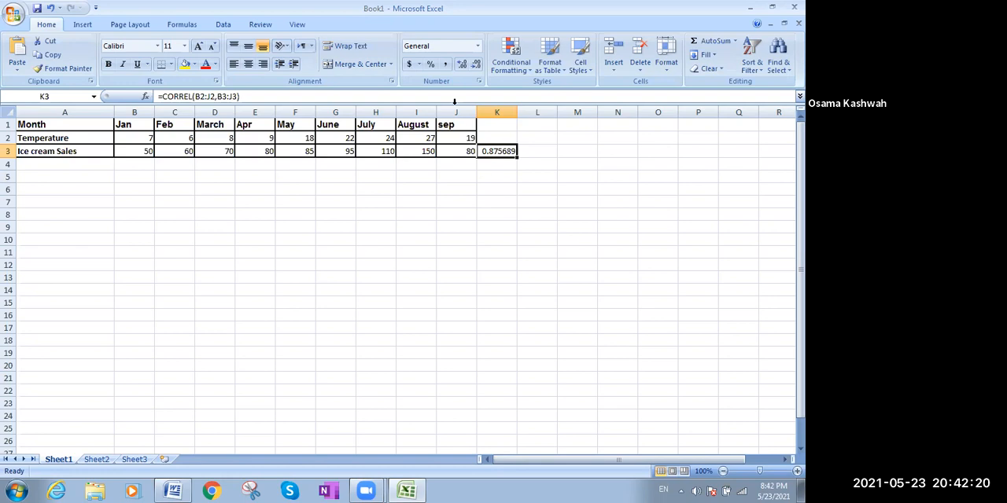
left_click(43, 139)
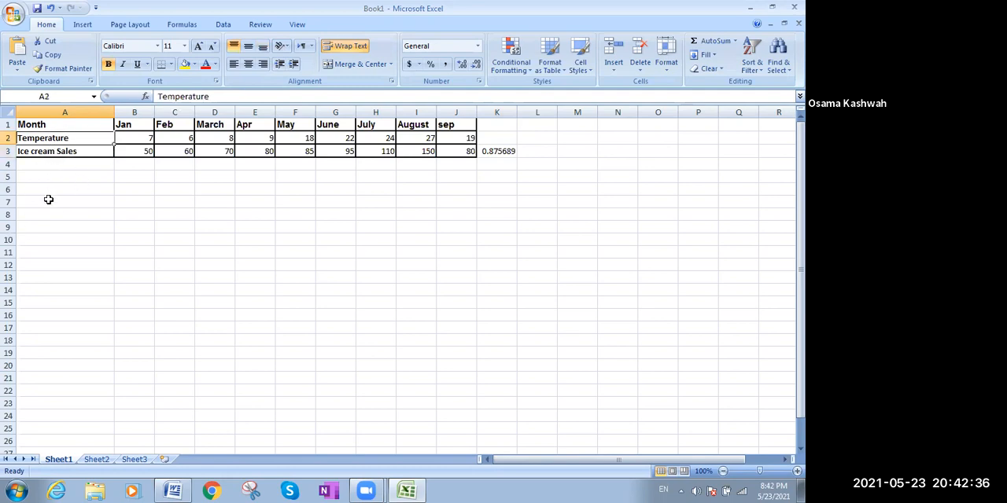
mouse_move(63, 167)
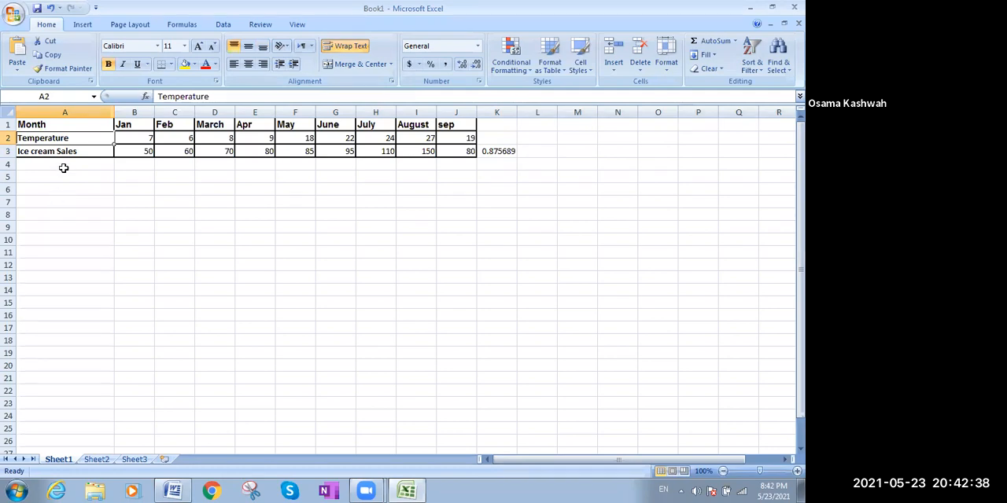
left_click(59, 151)
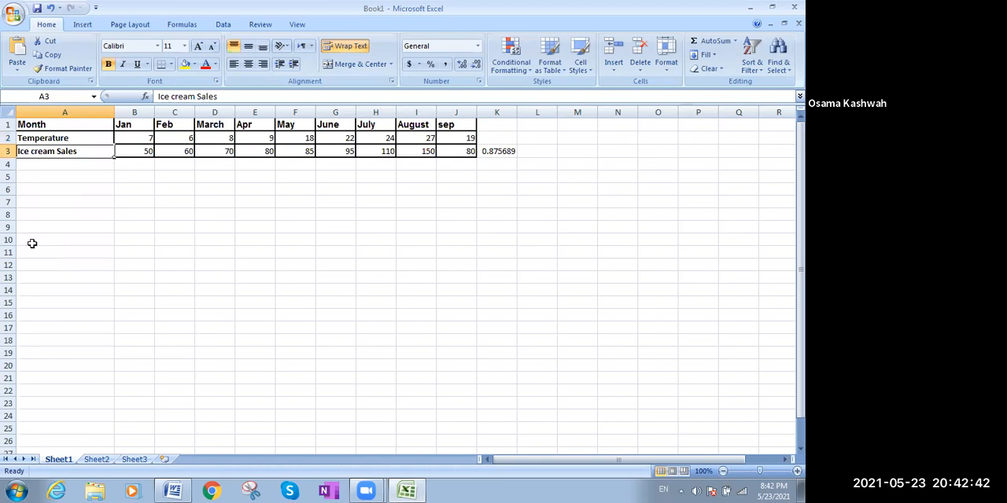
mouse_move(127, 195)
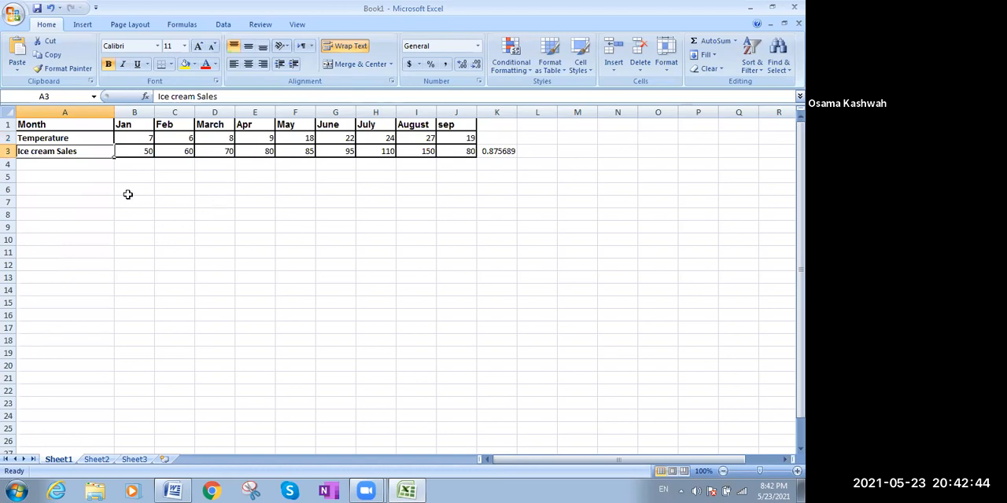
mouse_move(126, 200)
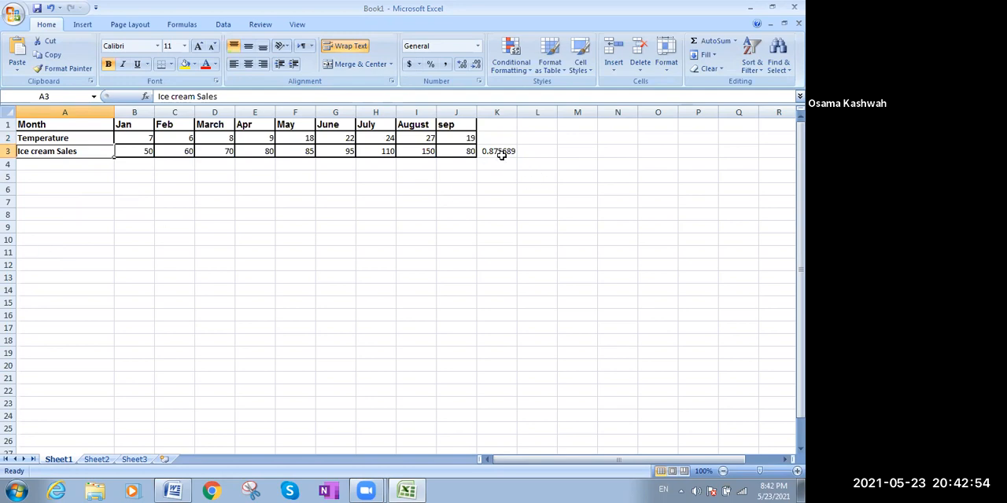
left_click(497, 151)
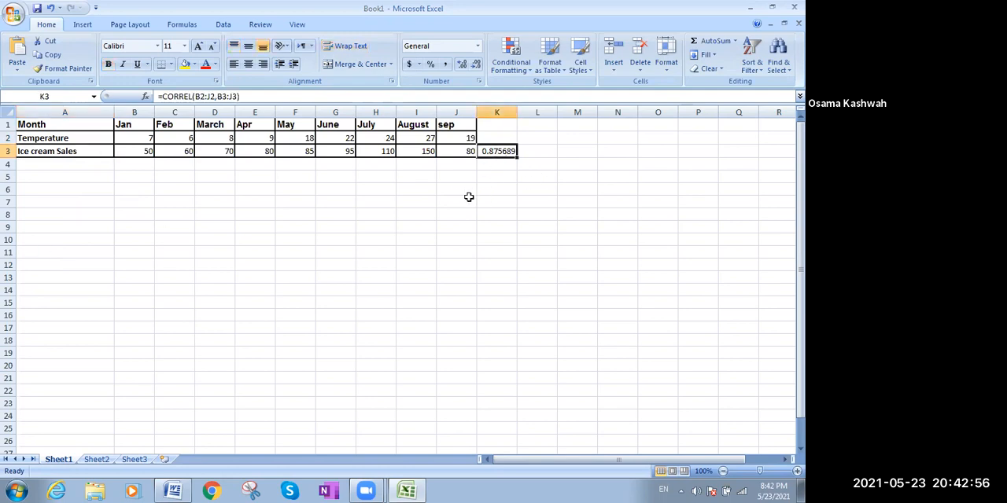
mouse_move(154, 214)
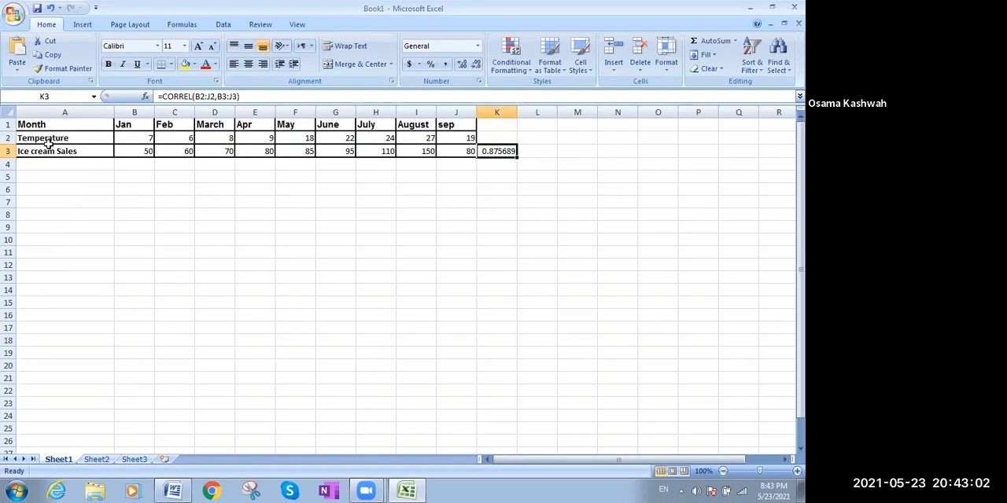
left_click(44, 139)
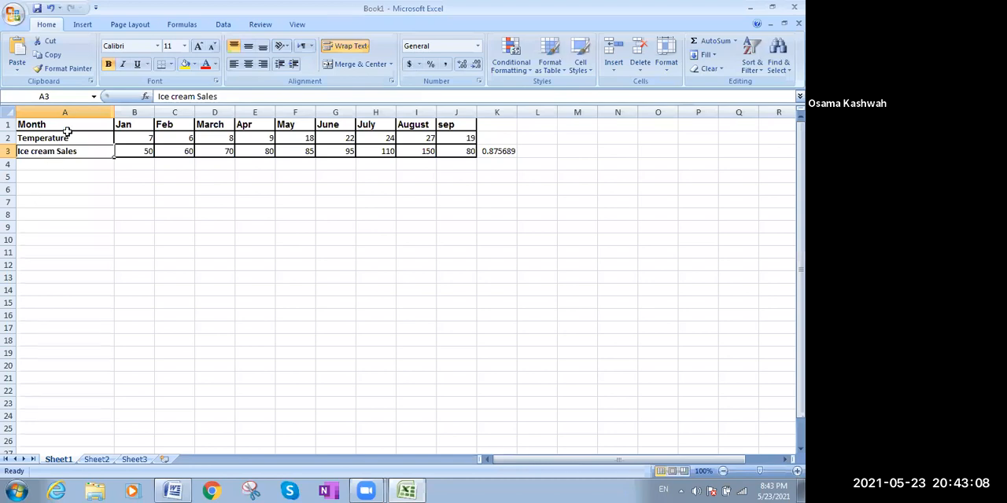
left_click(64, 138)
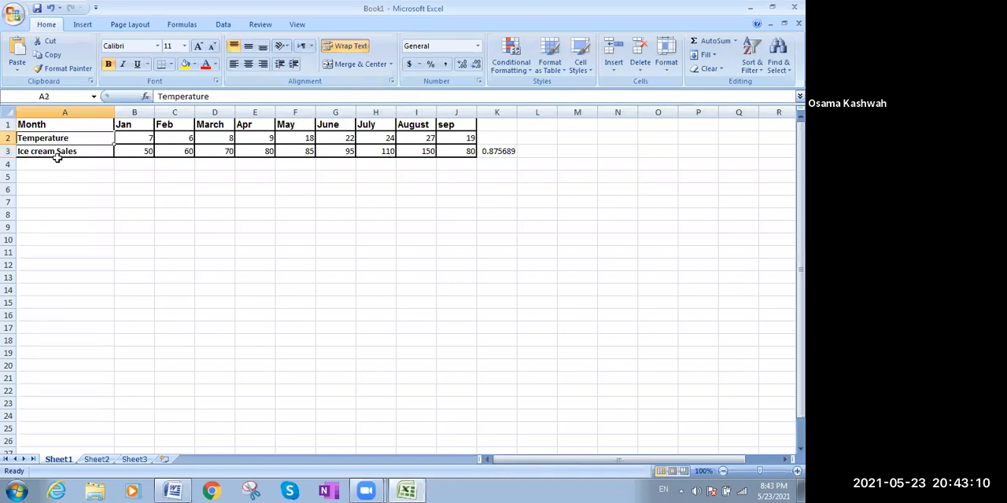
left_click(59, 151)
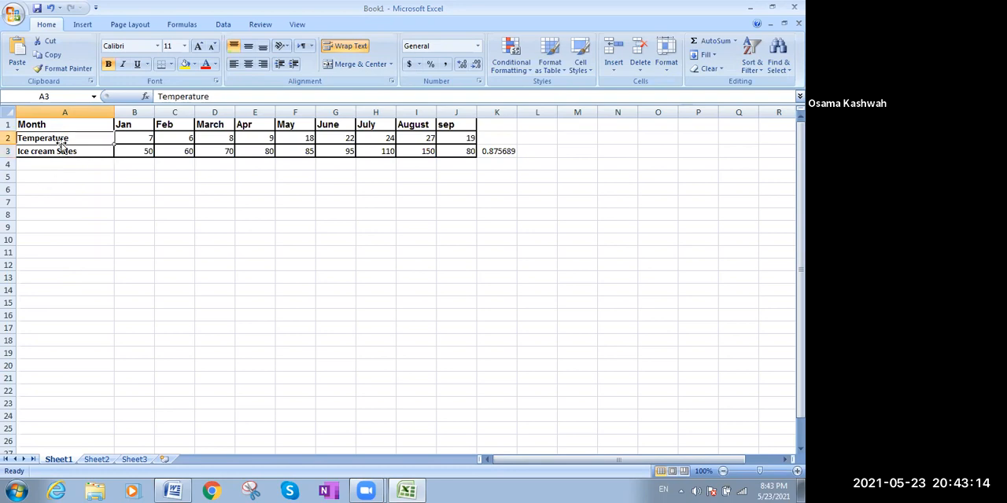
left_click(47, 138)
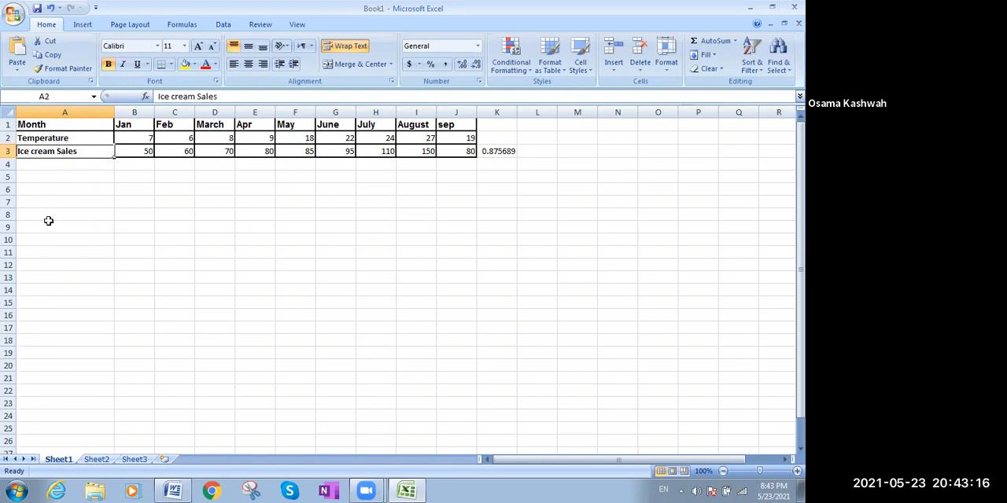
left_click(47, 151)
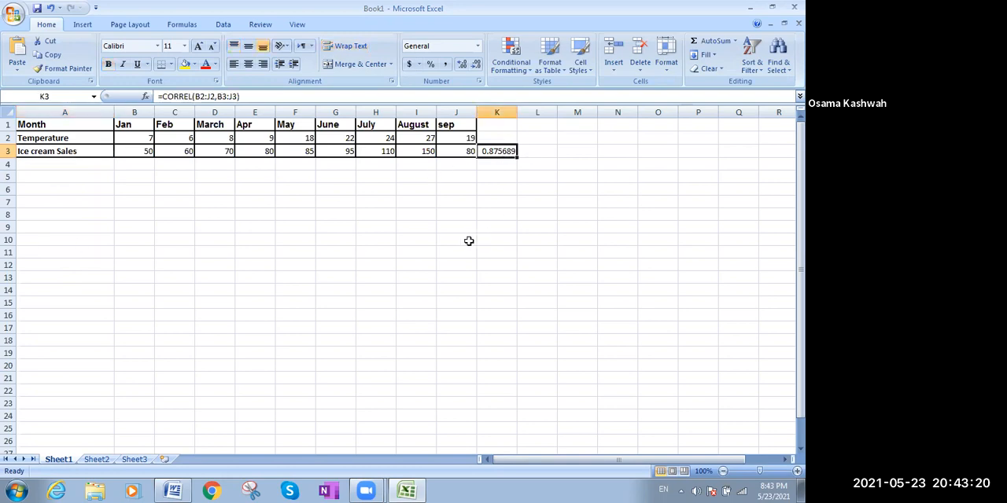
mouse_move(459, 249)
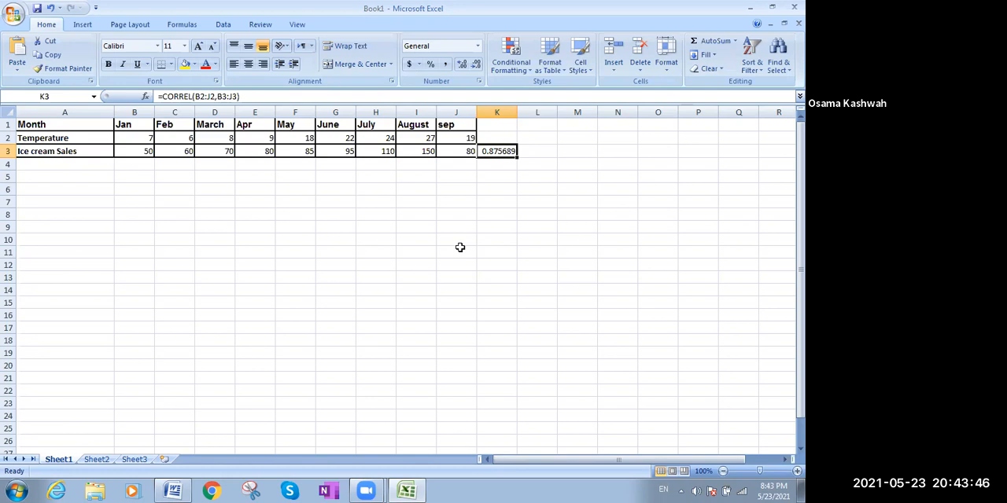
mouse_move(711, 136)
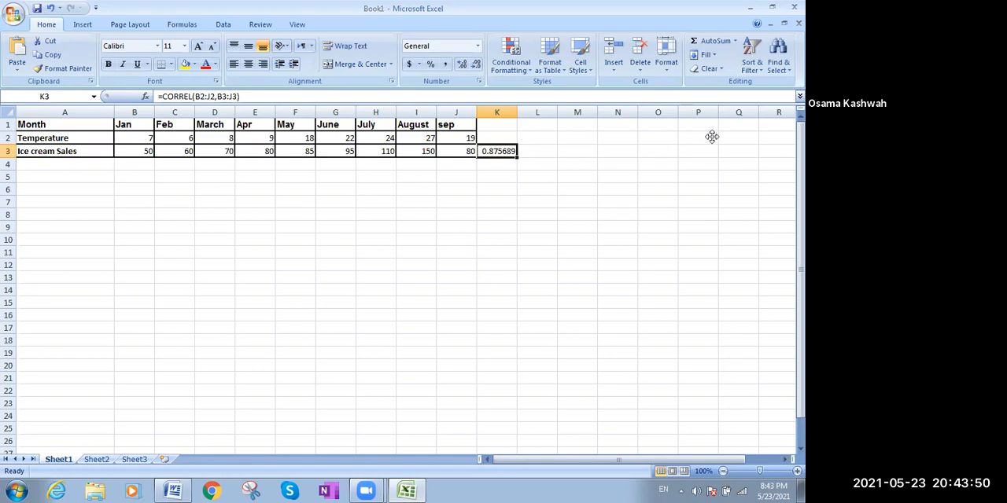
mouse_move(749, 227)
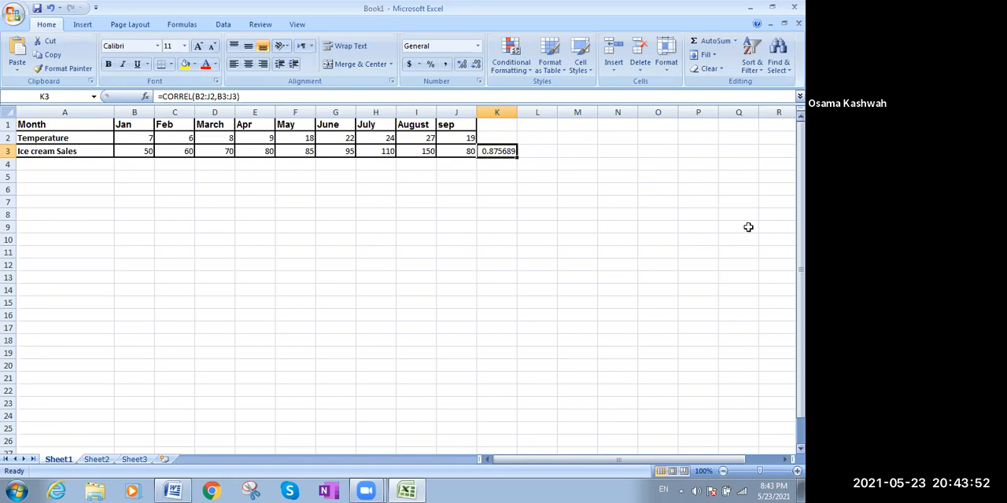